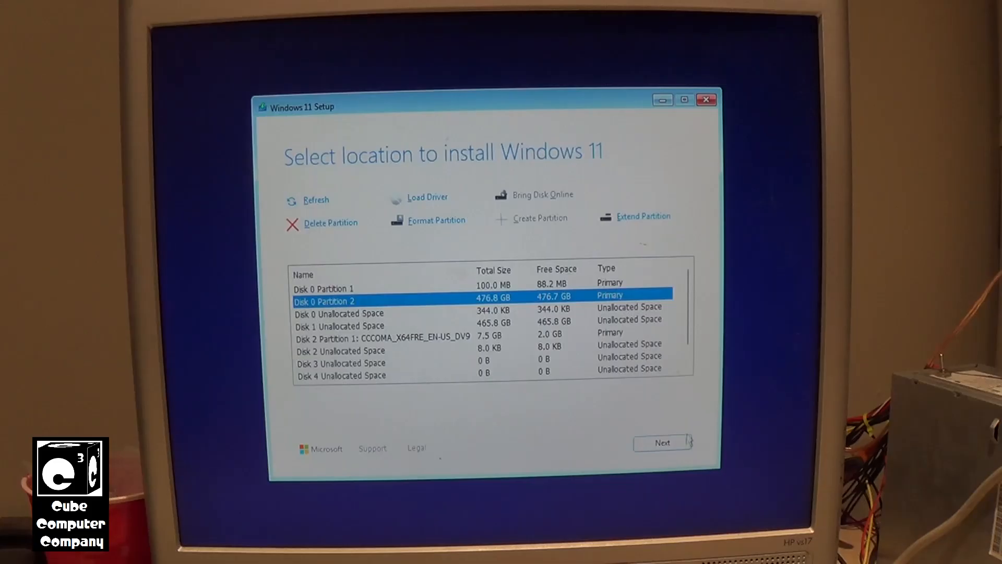
Try installing onto Disk 0 Partition 2 and acknowledge the partition error and failed installation.
click(662, 443)
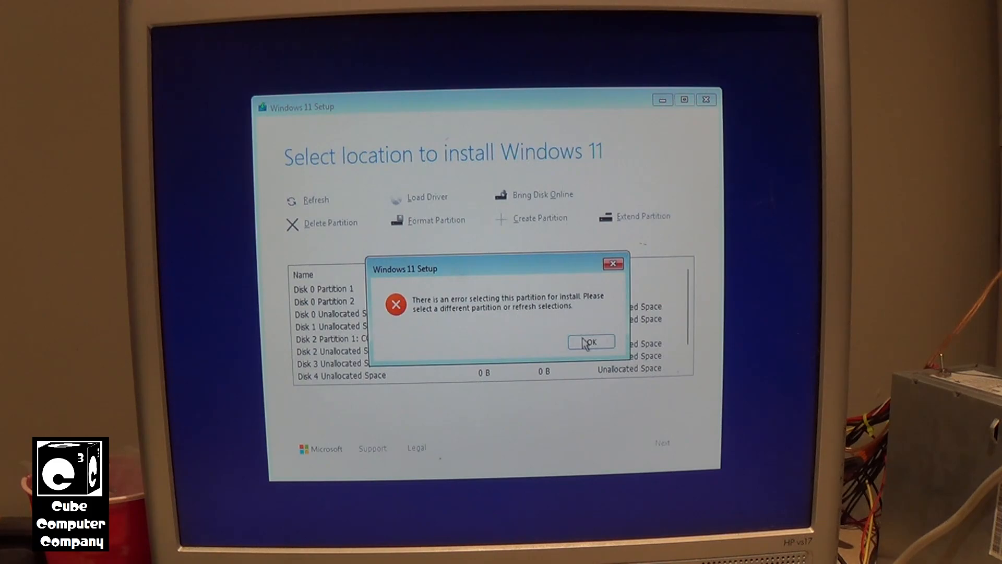
click(589, 343)
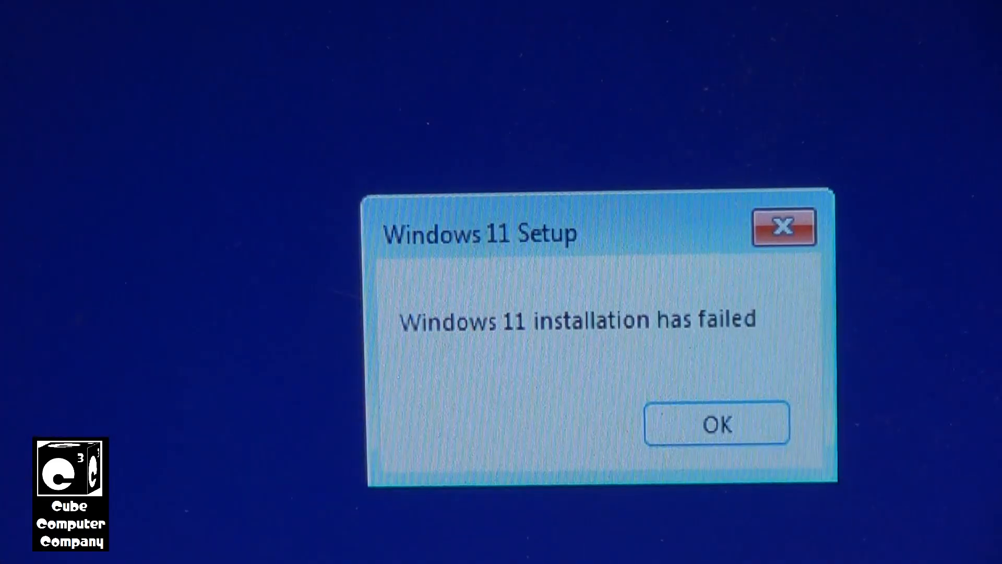
click(716, 422)
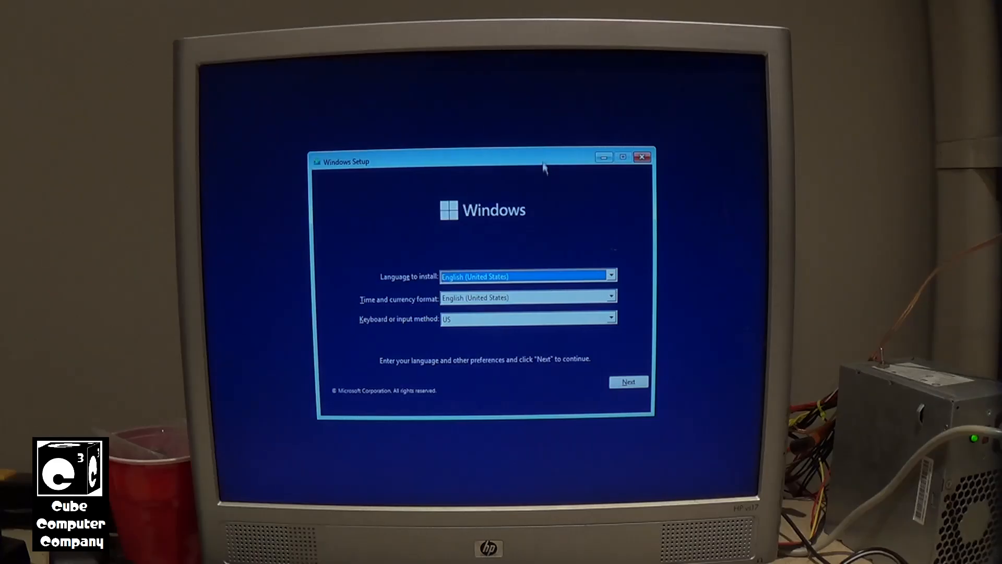
Restart the installation, keep the chosen edition and accept the license terms.
click(627, 382)
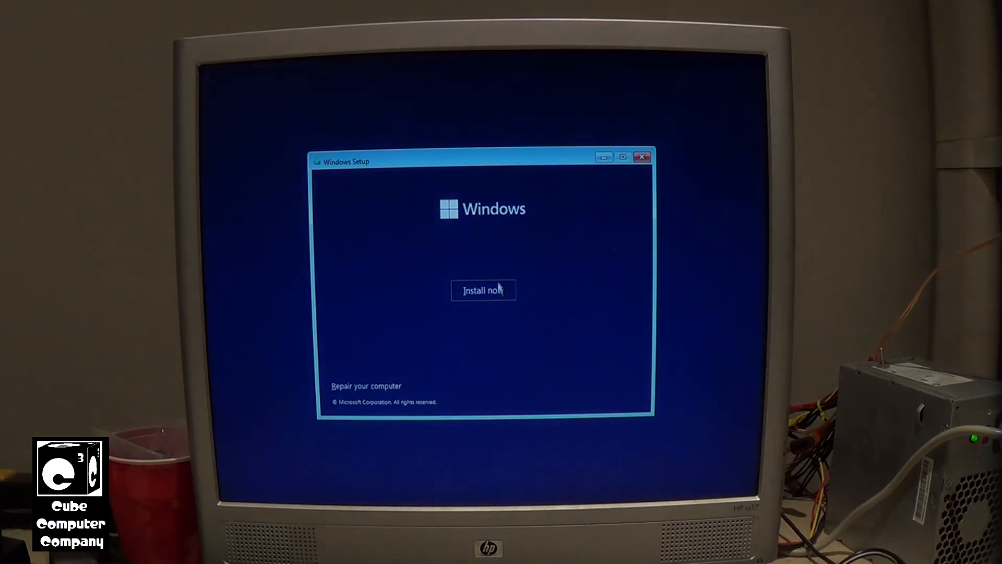
click(484, 290)
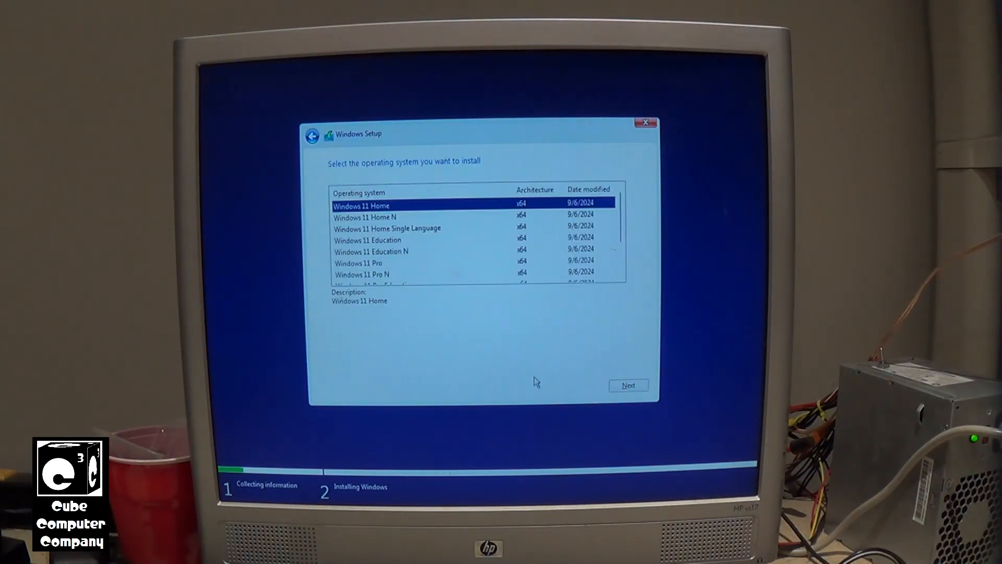
click(628, 385)
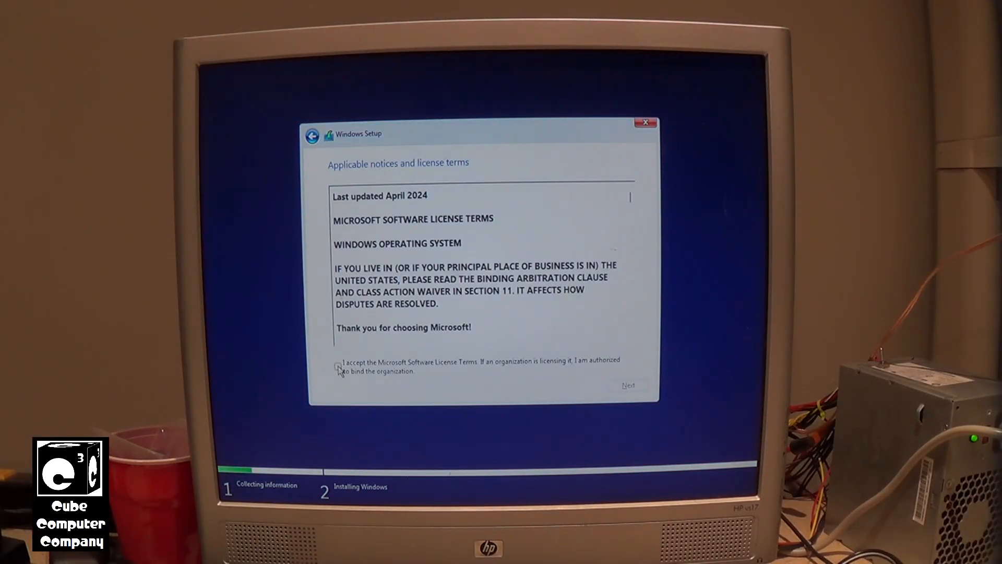
click(627, 386)
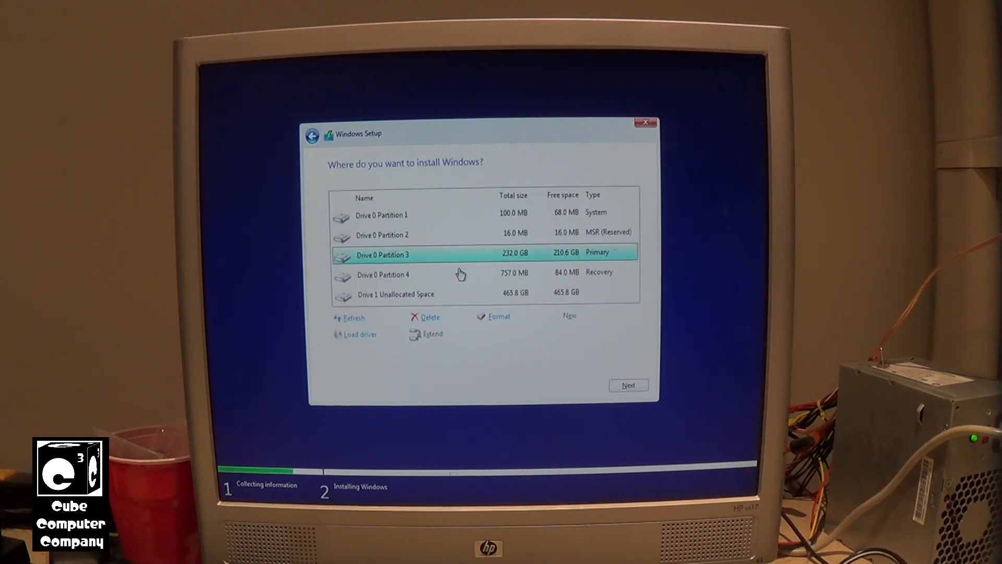
Delete two of the existing partitions on Drive 0.
click(424, 318)
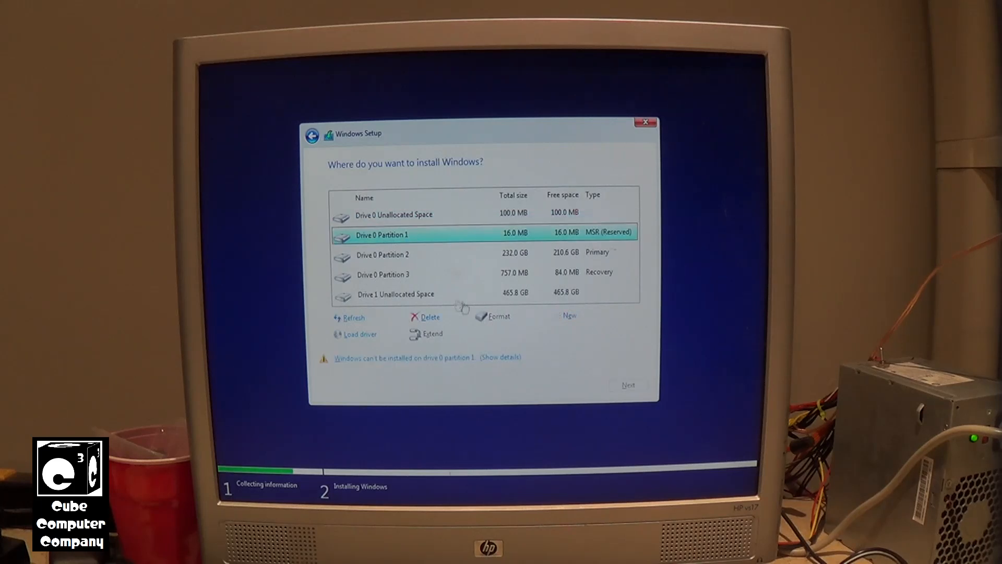
click(429, 317)
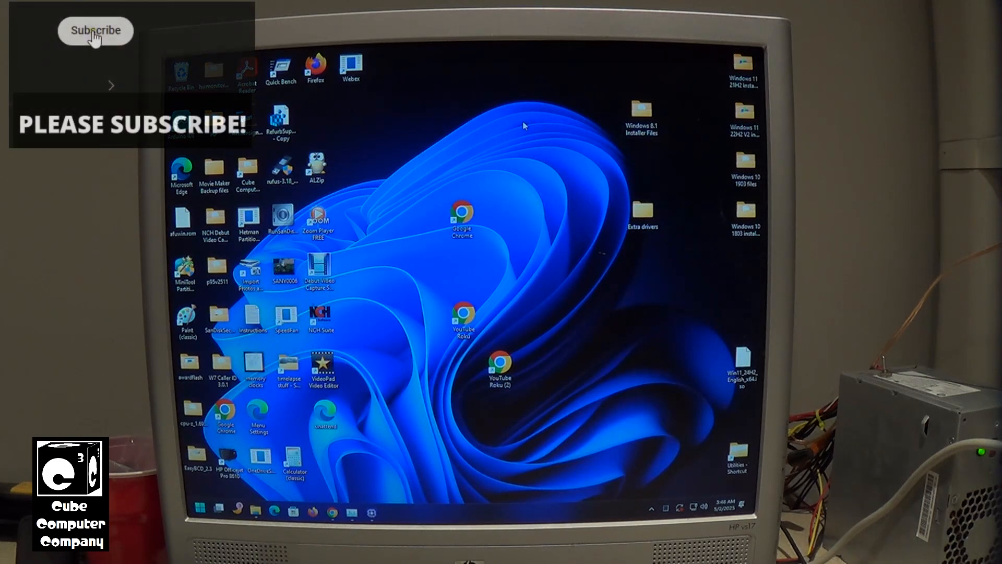
click(95, 31)
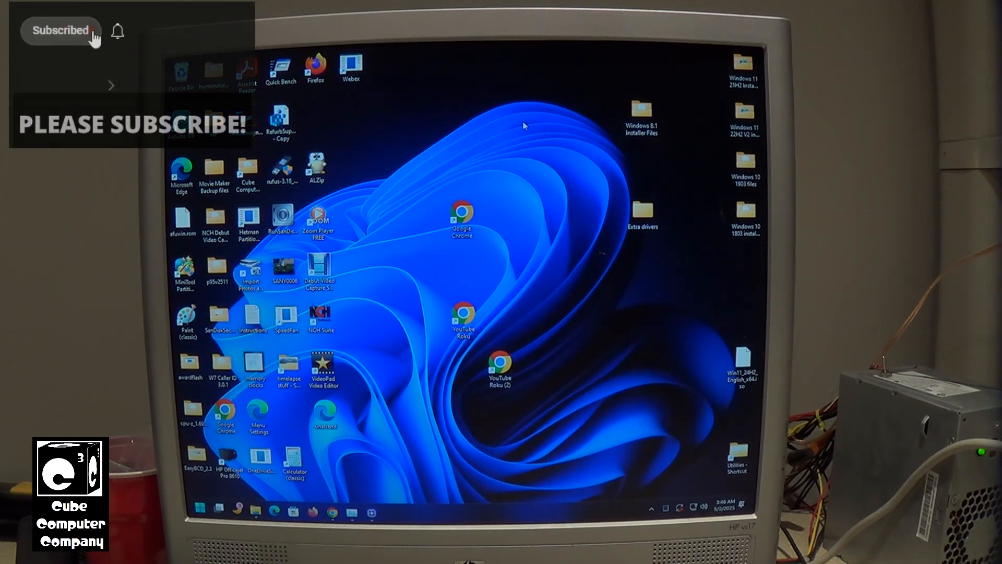
click(118, 30)
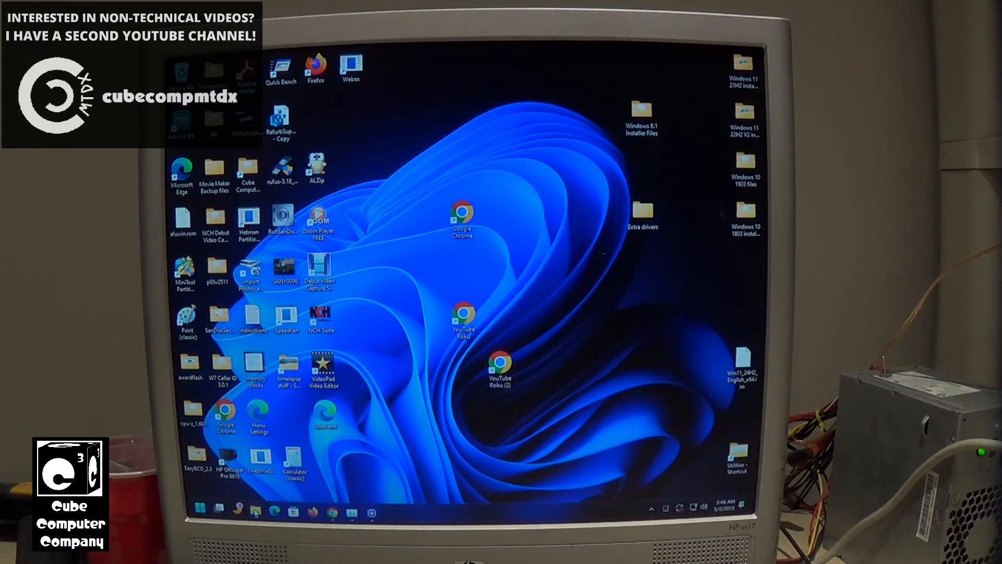
Copy all installer files from the CCCOMA N: drive and paste them into the empty L: drive.
click(256, 510)
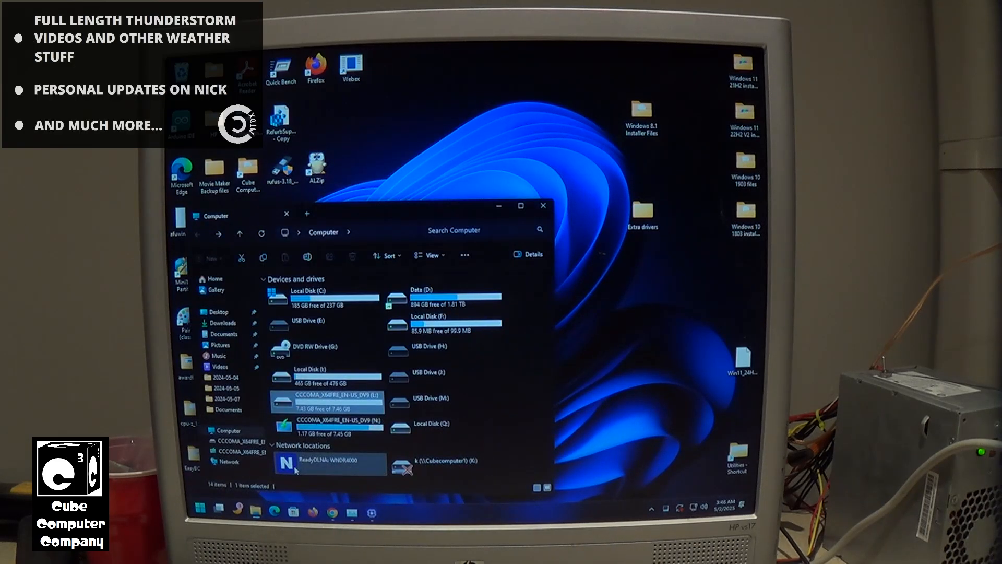
right_click(338, 426)
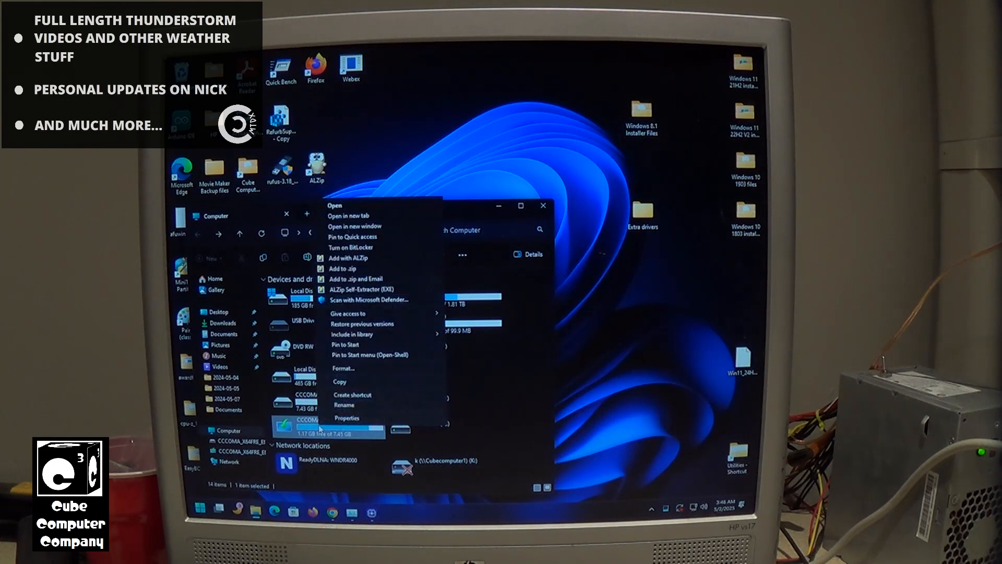
click(333, 206)
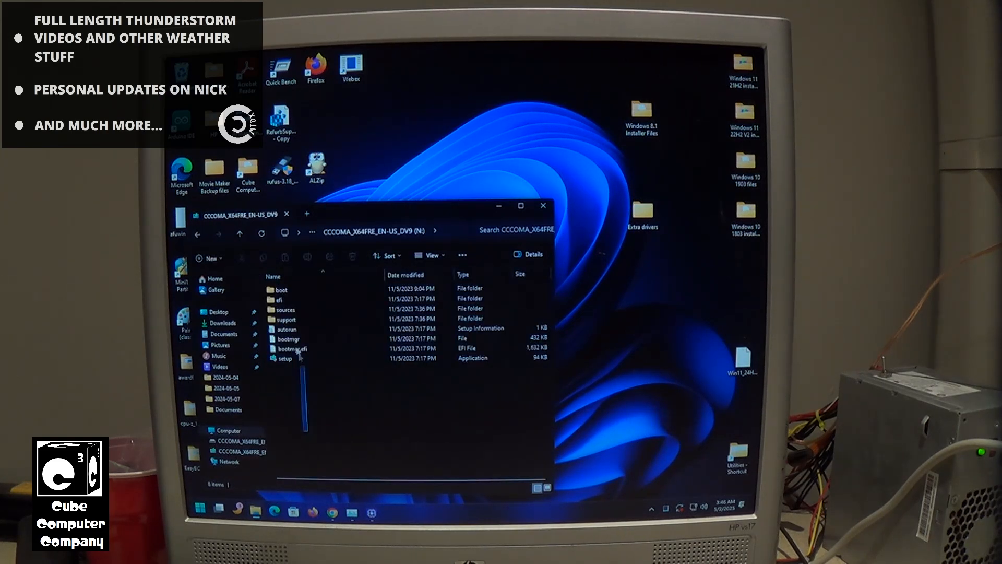
right_click(286, 291)
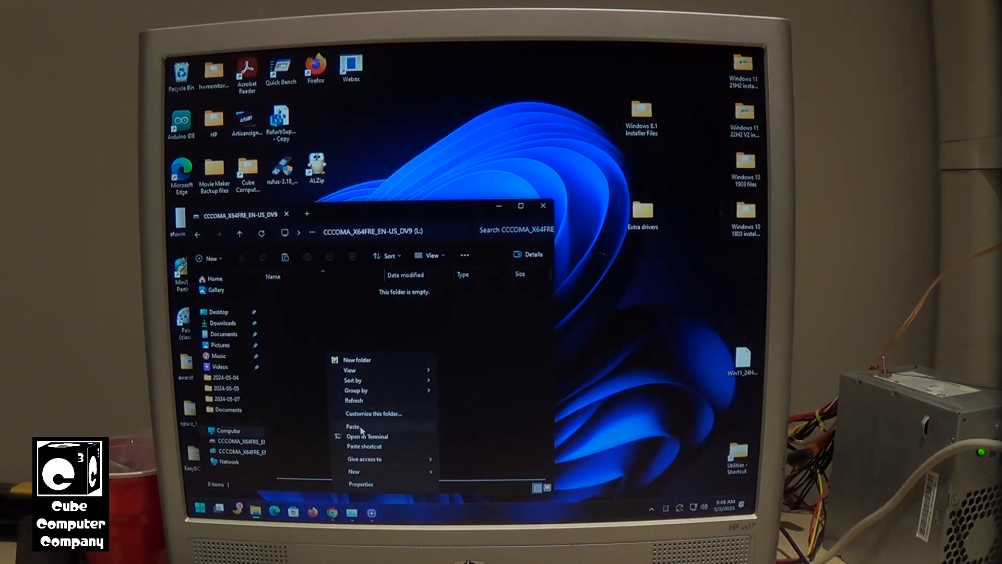
click(351, 426)
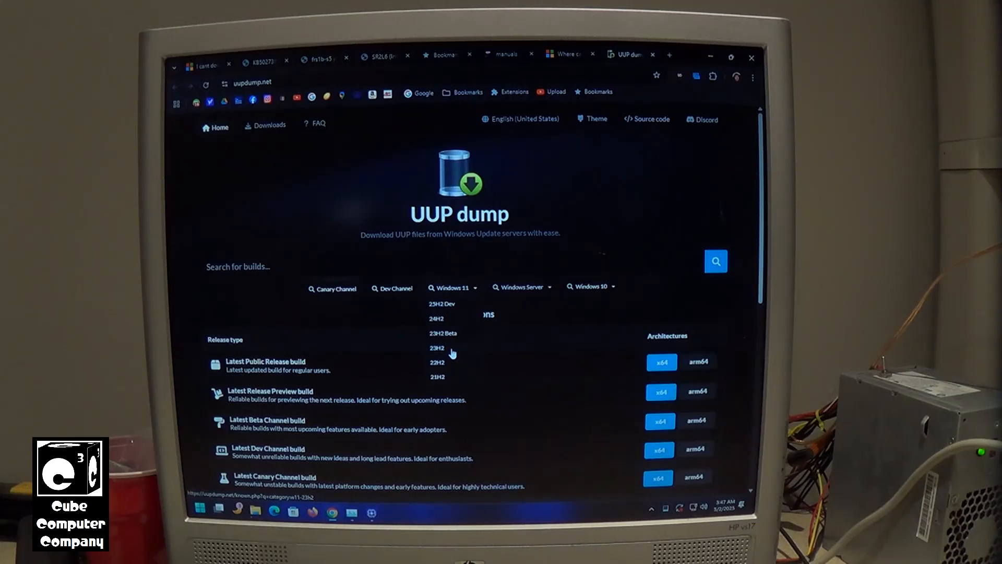
Choose Windows 11 23H2 build 22631.5262 amd64, English (United States), Home and Pro editions, reaching the download summary.
click(436, 348)
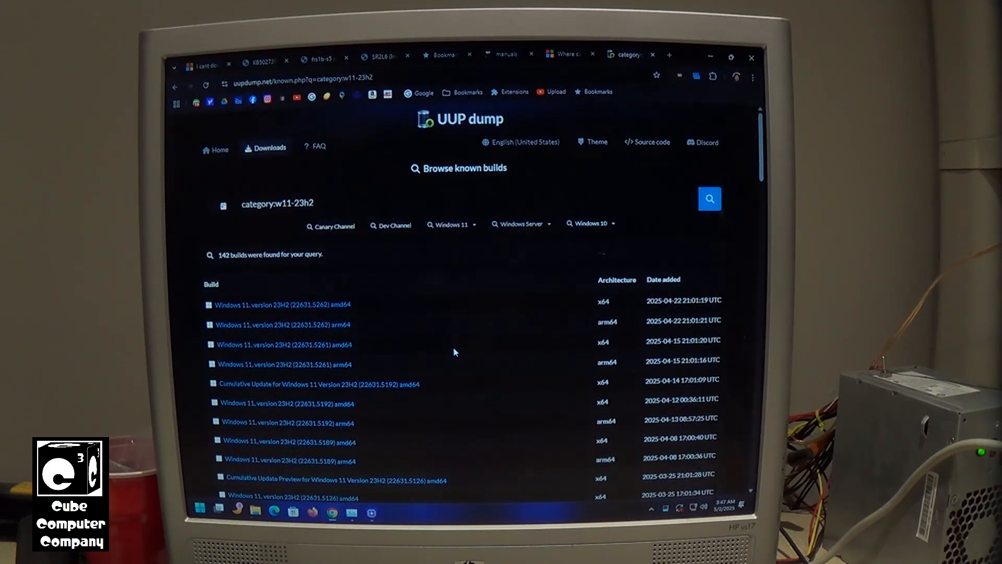
mouse_move(383, 364)
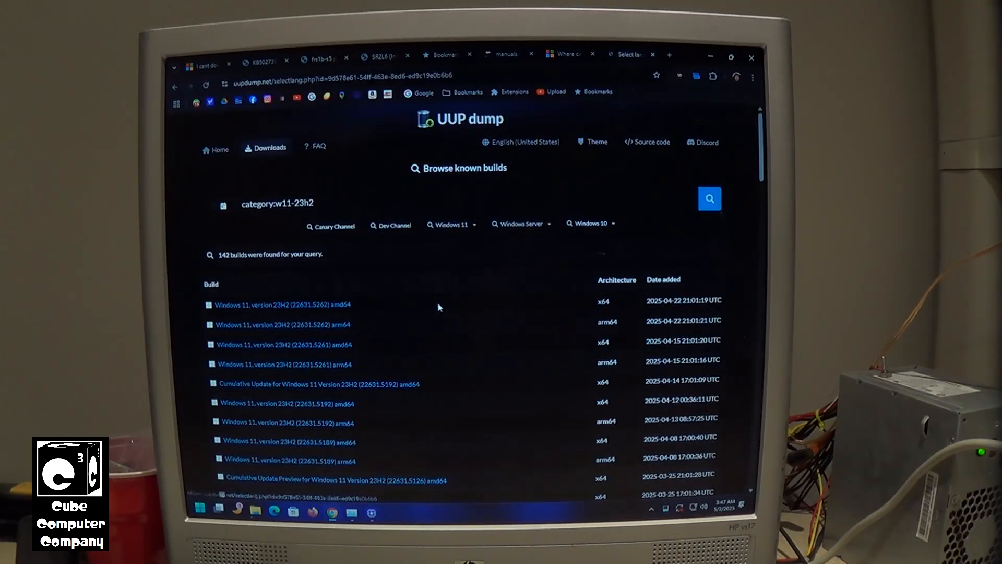
click(284, 303)
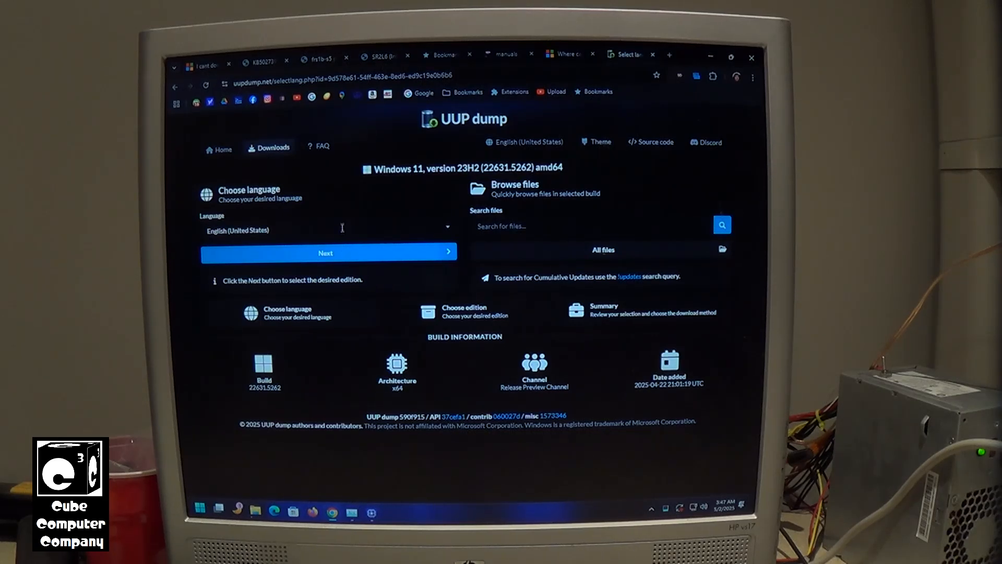
click(329, 252)
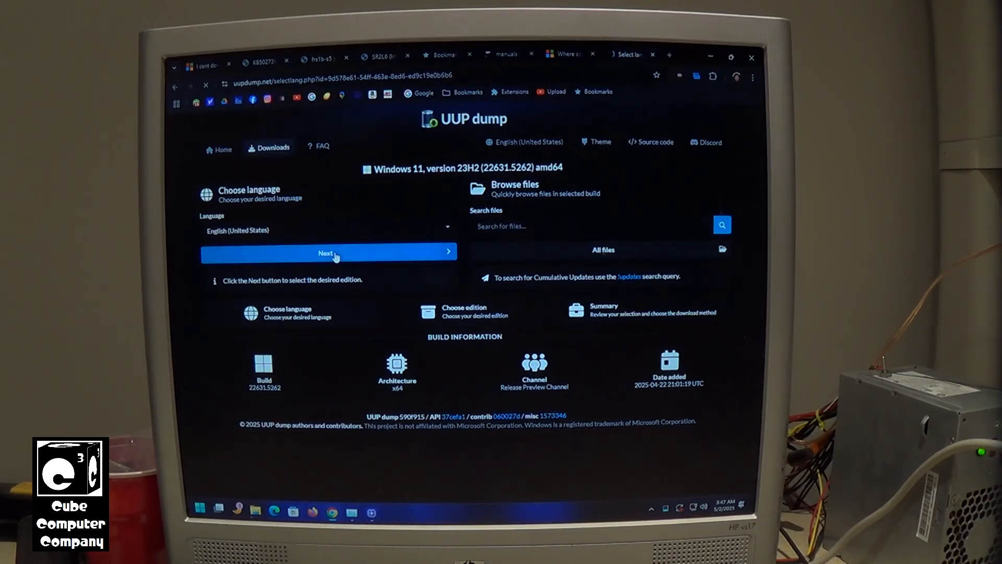
click(329, 252)
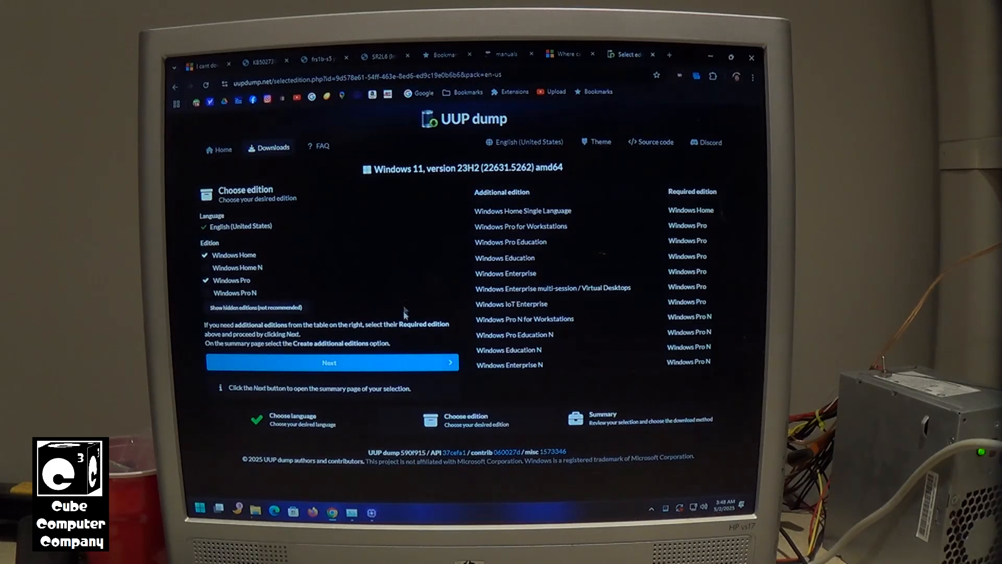
click(329, 362)
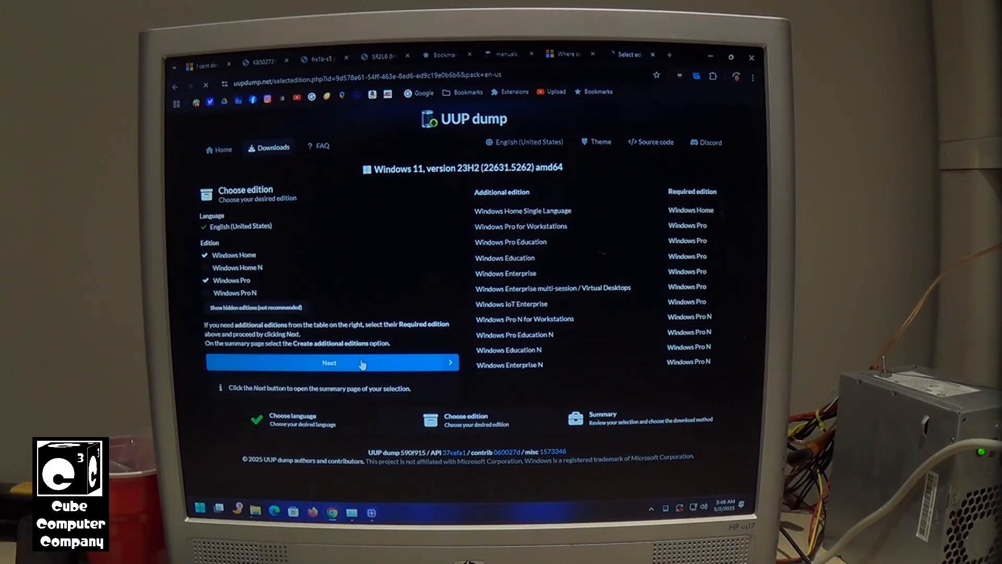
click(330, 362)
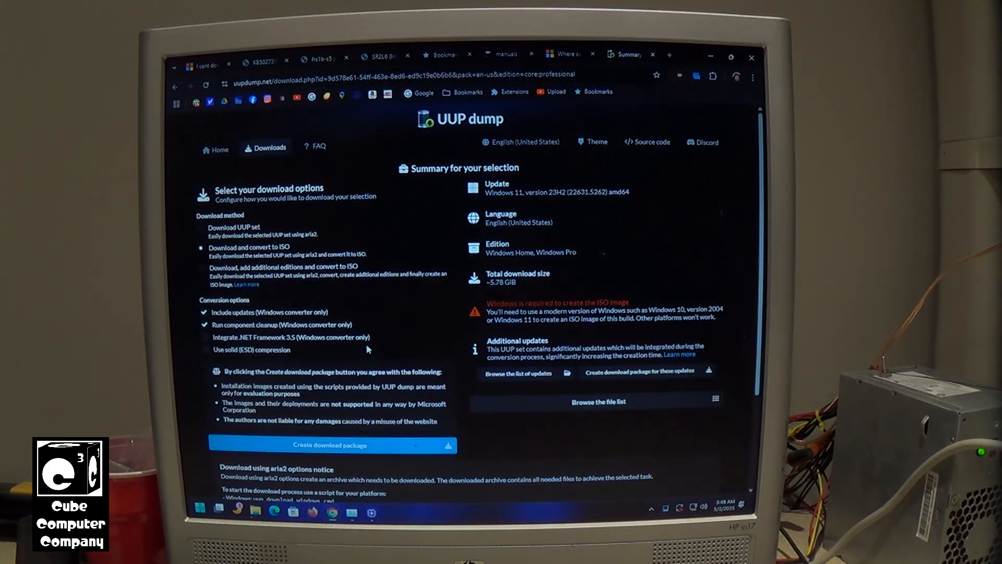
mouse_move(201, 252)
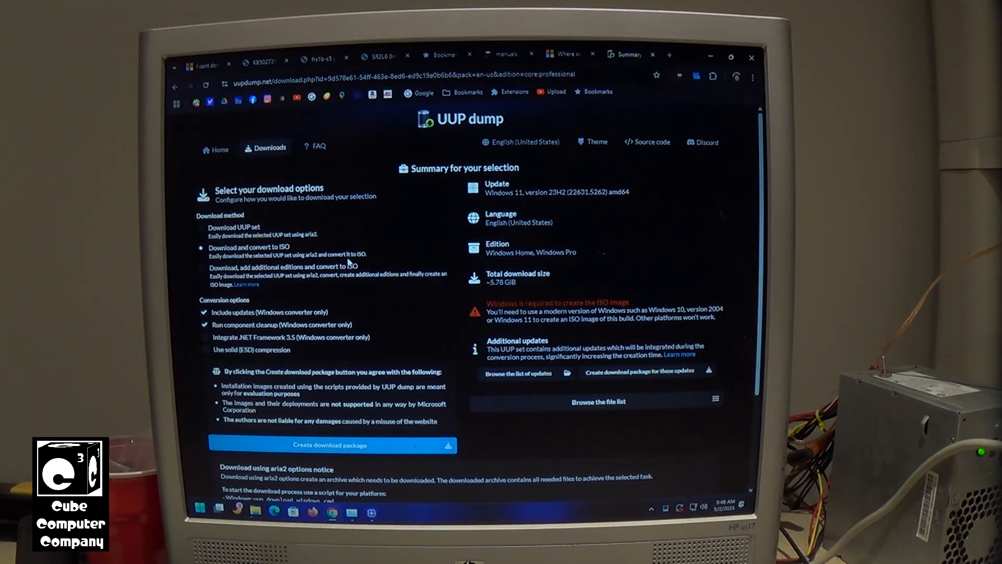
scroll(down, 3)
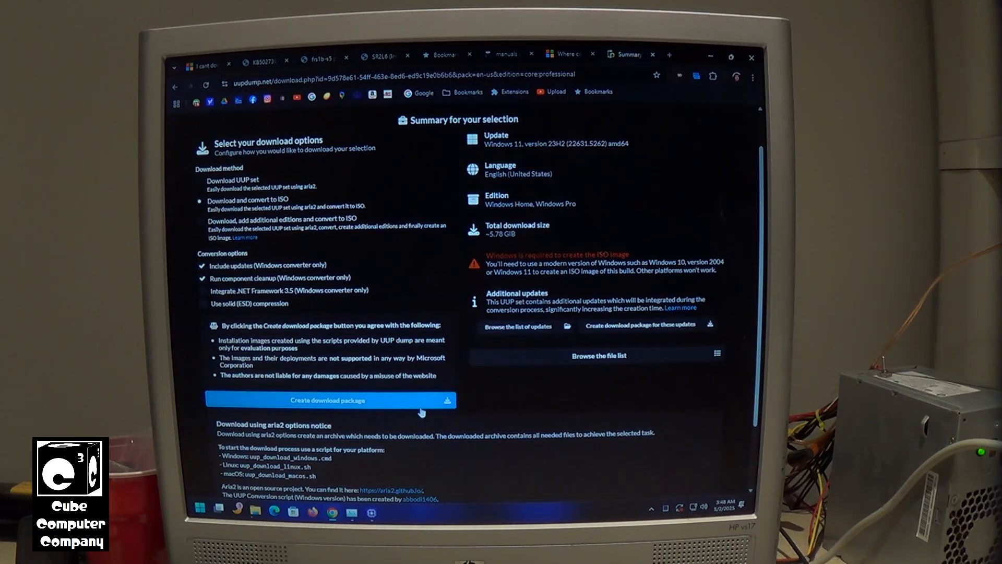
click(329, 400)
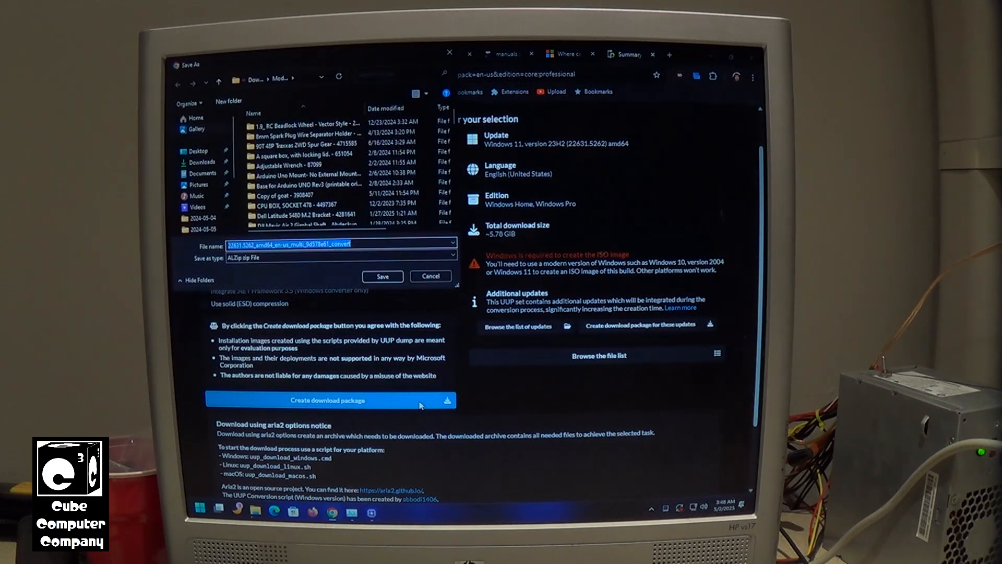
mouse_move(295, 271)
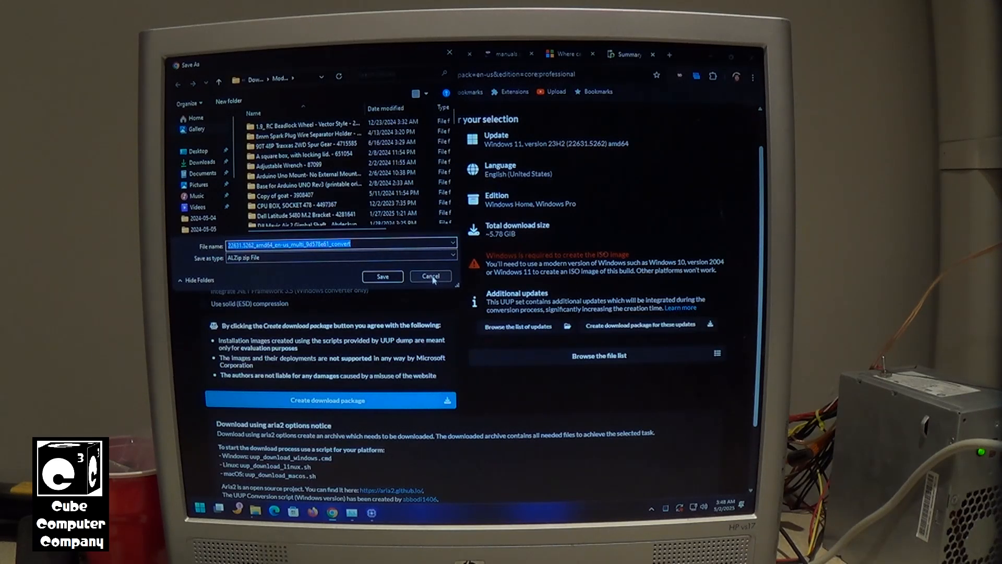
click(431, 275)
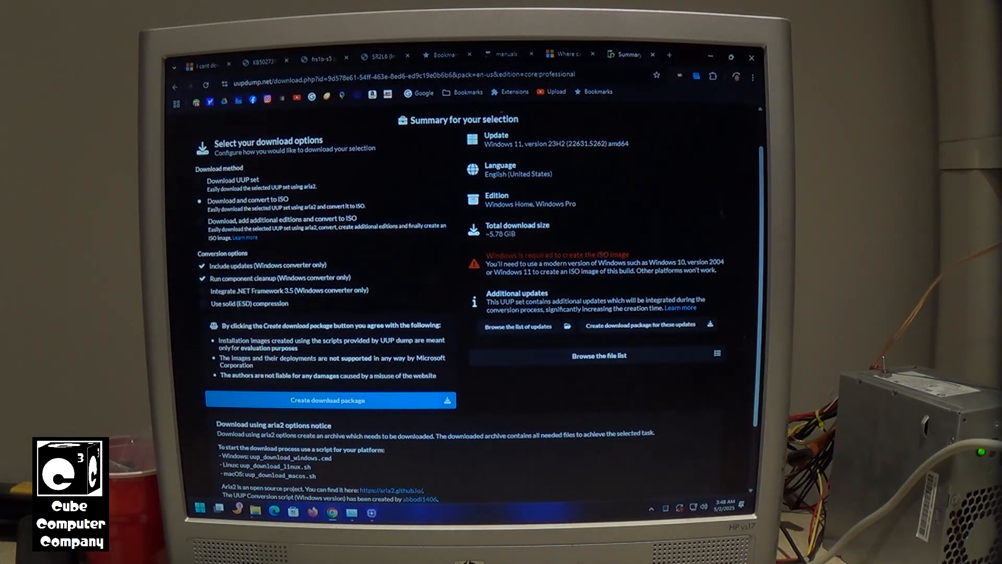
mouse_move(655, 94)
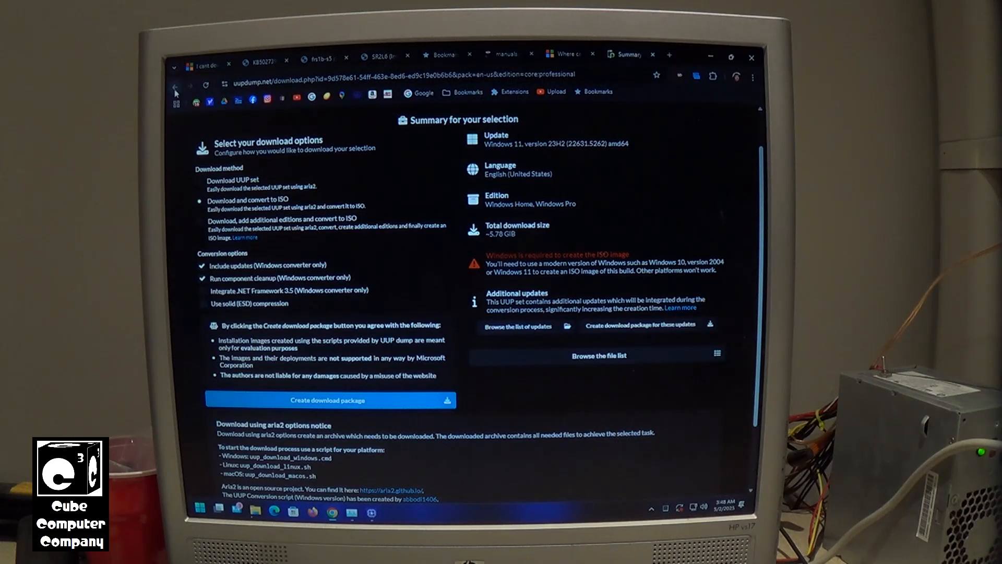
mouse_move(176, 87)
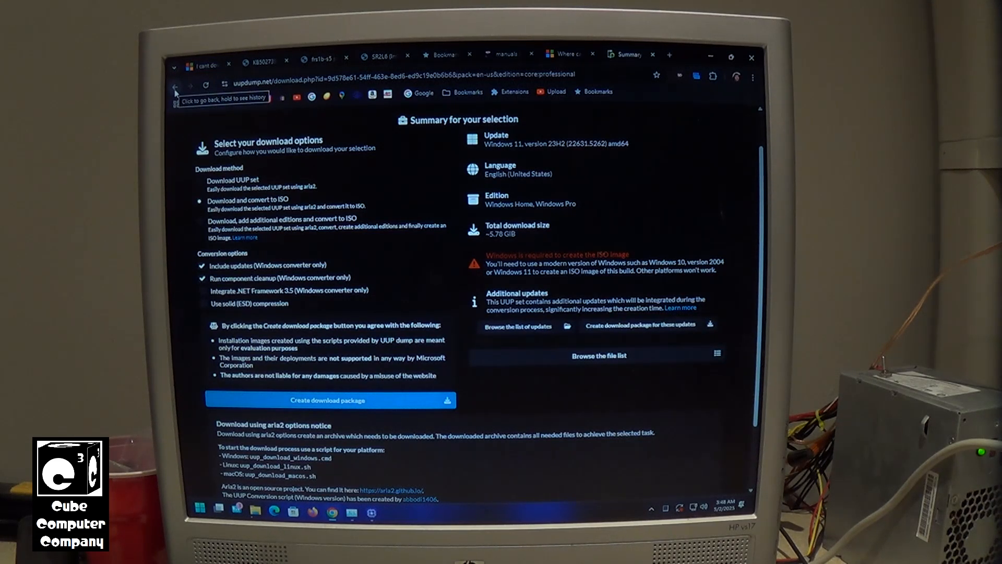
mouse_move(221, 95)
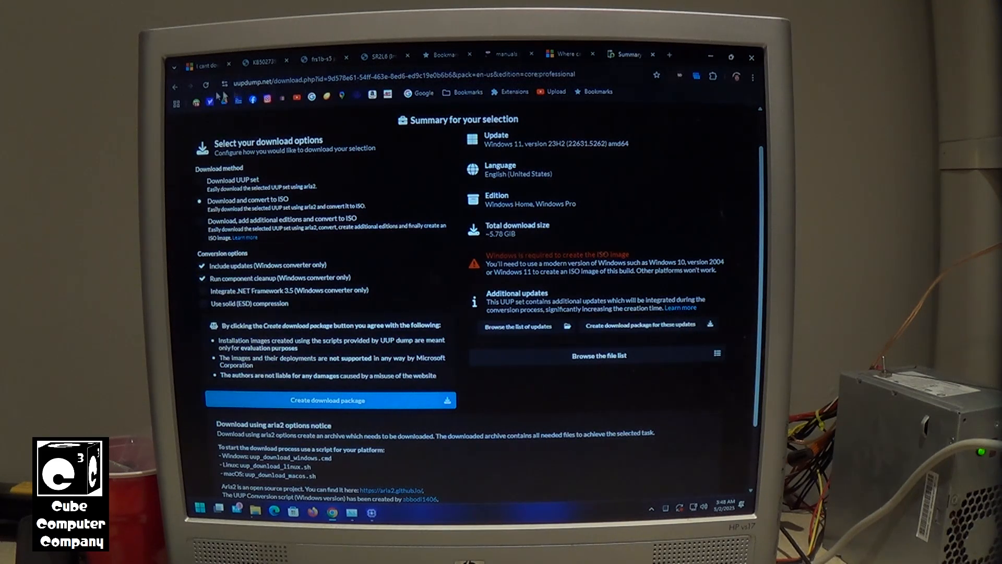
click(175, 84)
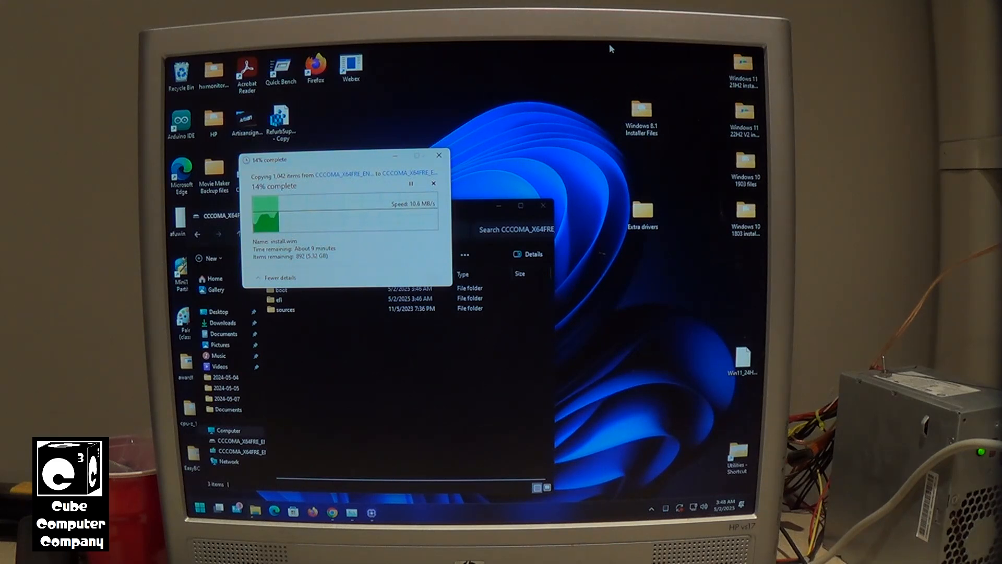
mouse_move(740, 326)
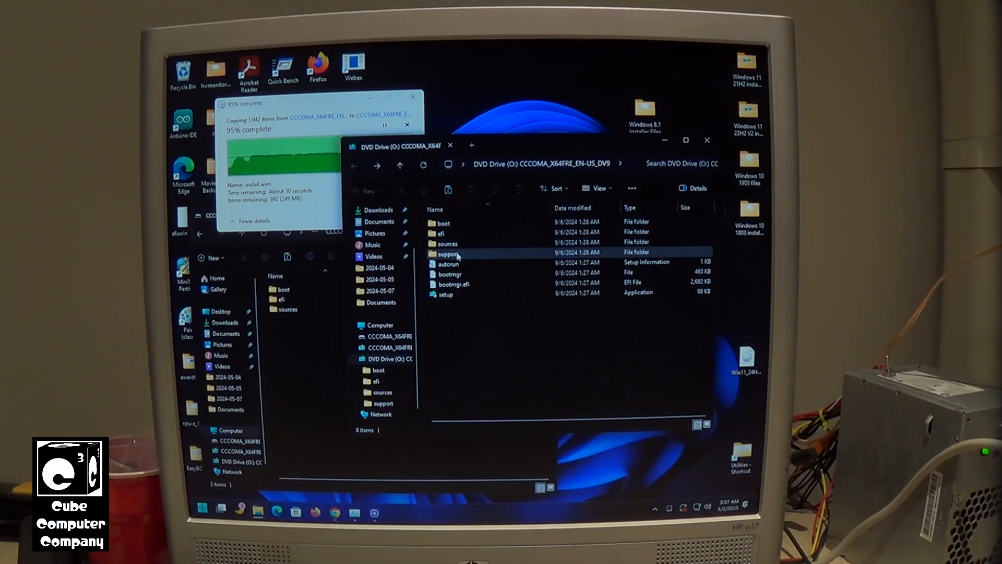
Locate and select the 4.66 GB install.wim inside the DVD drive's sources folder.
double_click(448, 243)
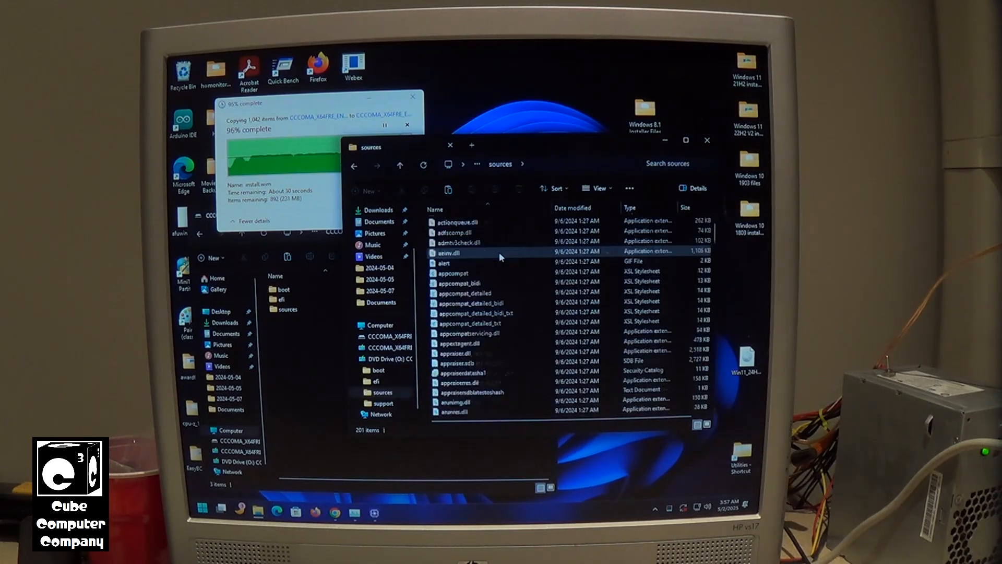
scroll(down, 3)
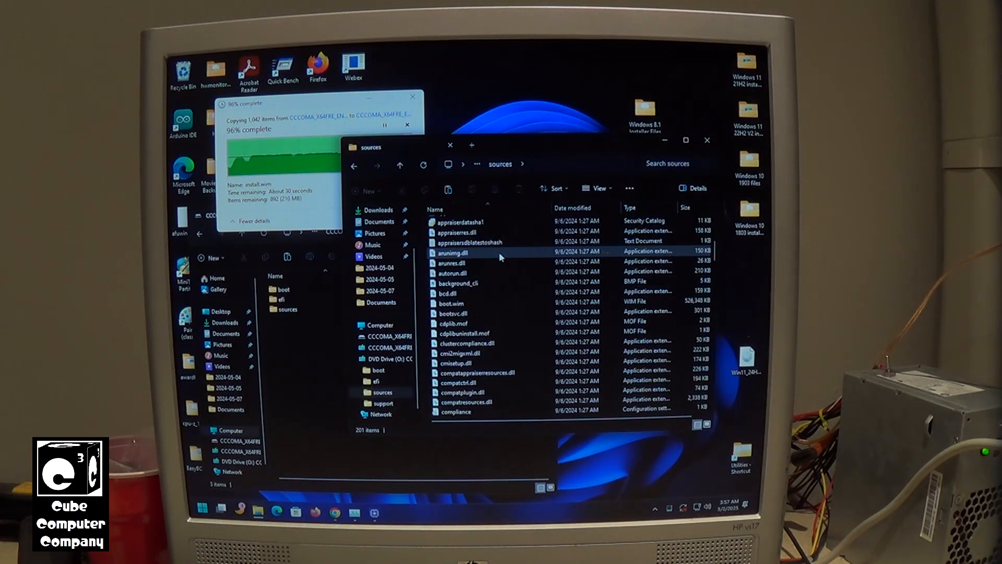
scroll(down, 3)
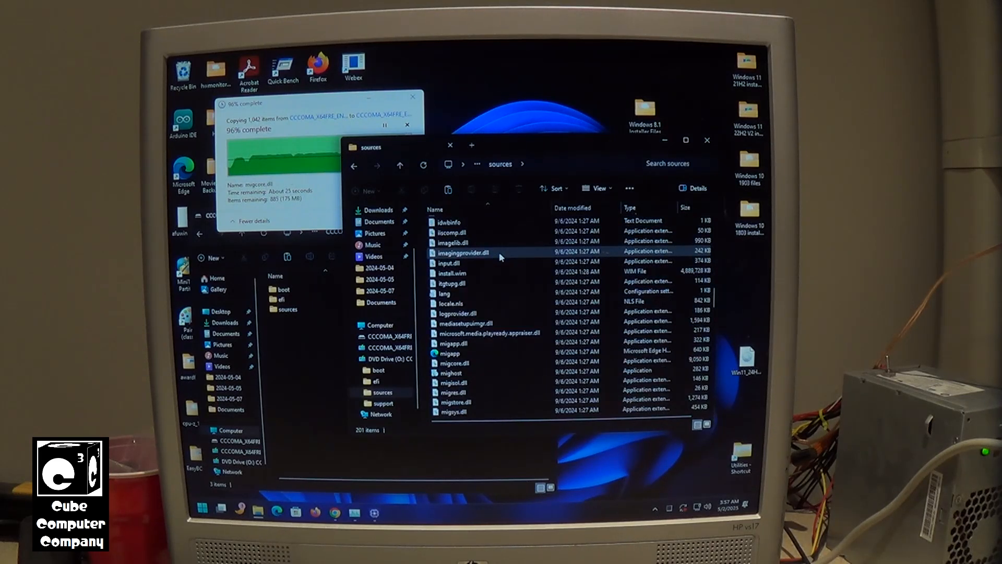
click(452, 273)
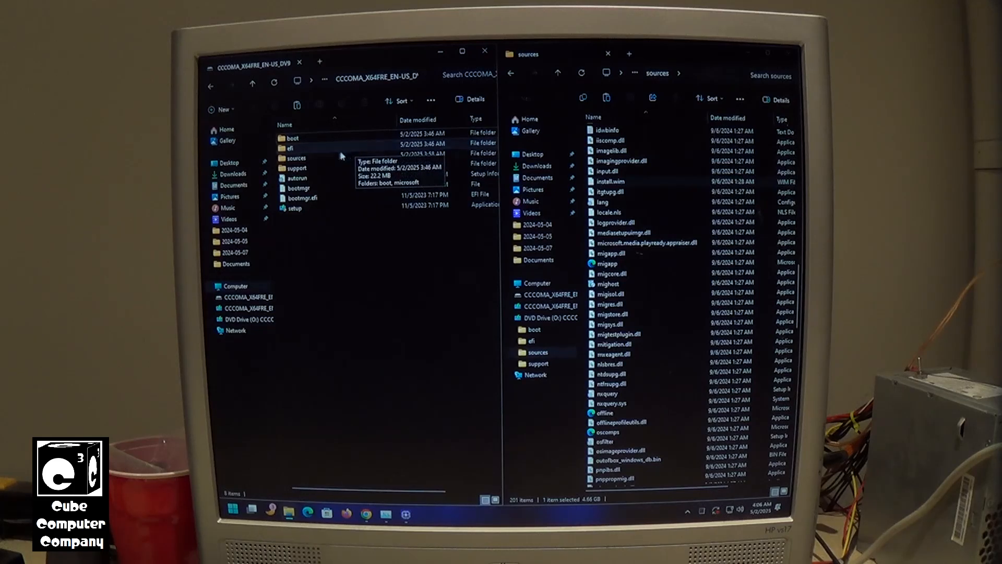
Permanently delete the old 5.51 GB install.wim from the USB drive's sources folder.
double_click(295, 157)
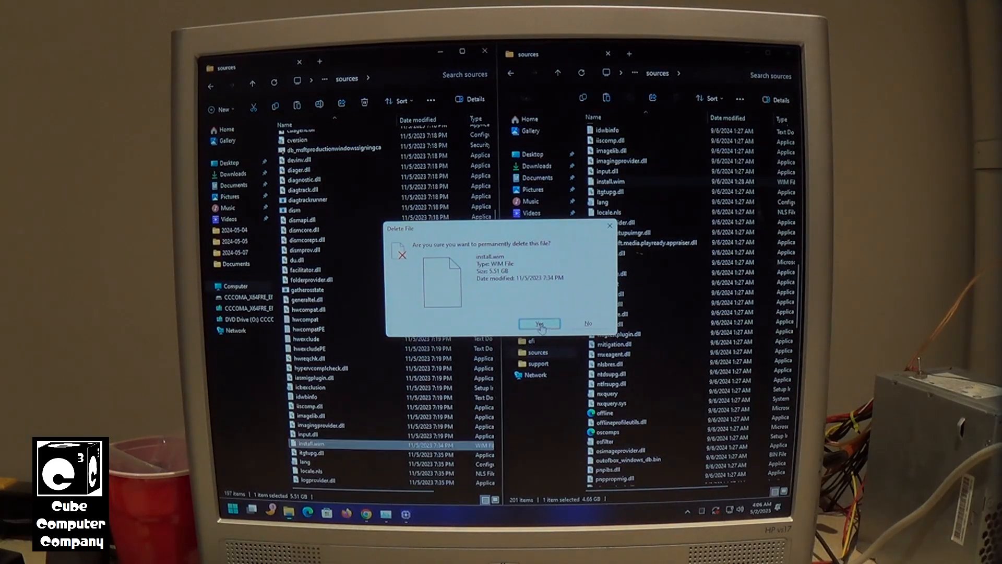
click(539, 324)
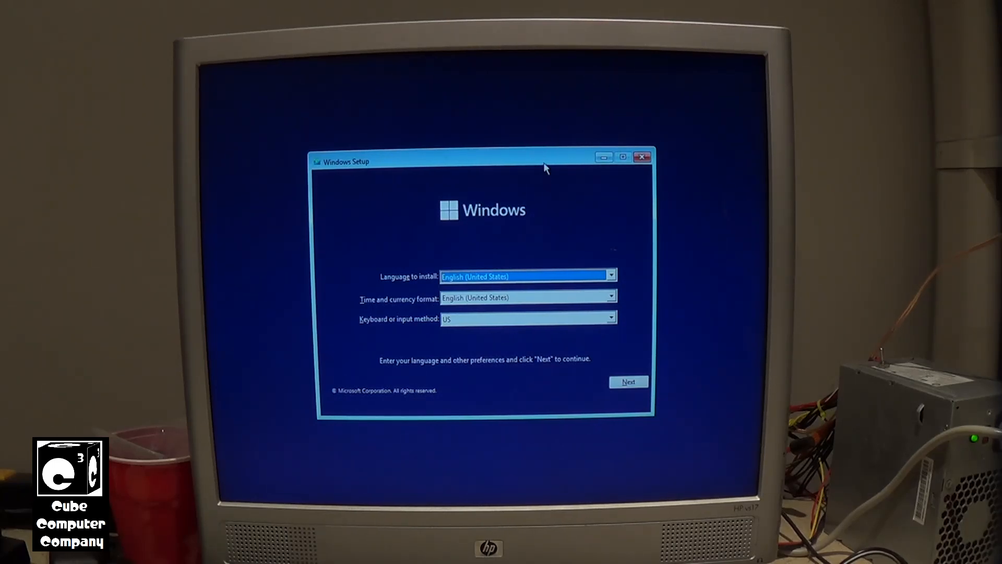
mouse_move(626, 439)
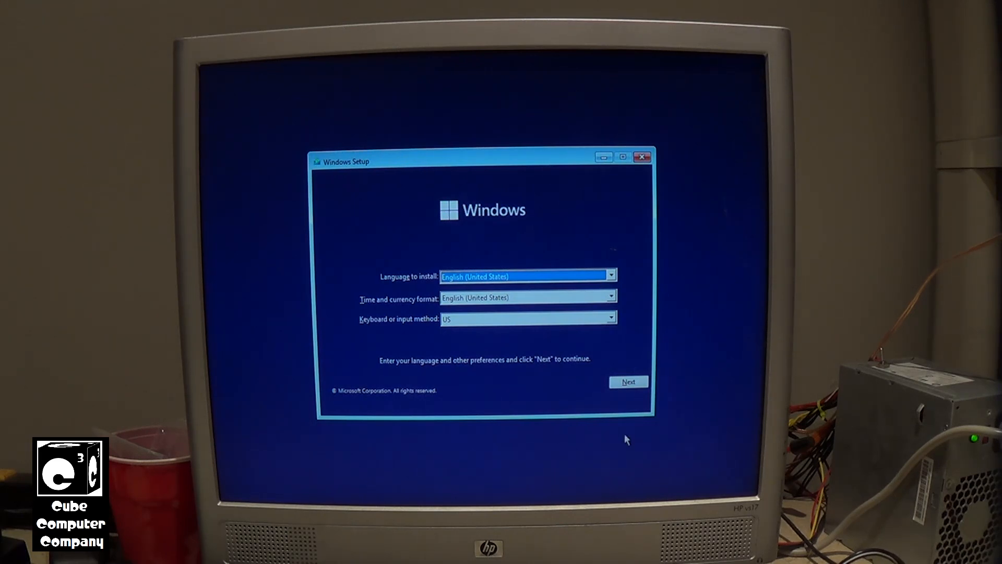
Start the installation in English without a product key and choose Windows 11 Pro.
click(628, 382)
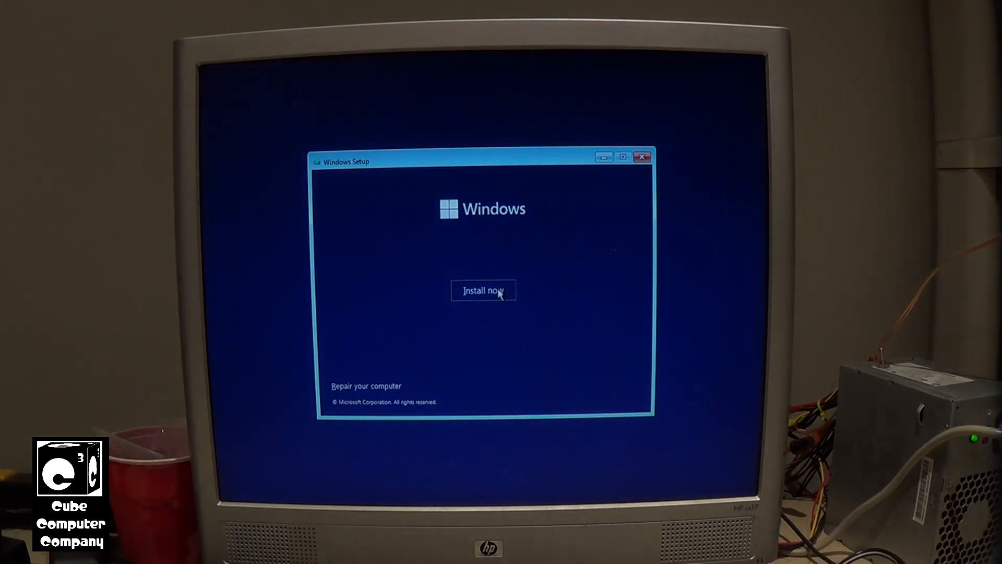
click(483, 291)
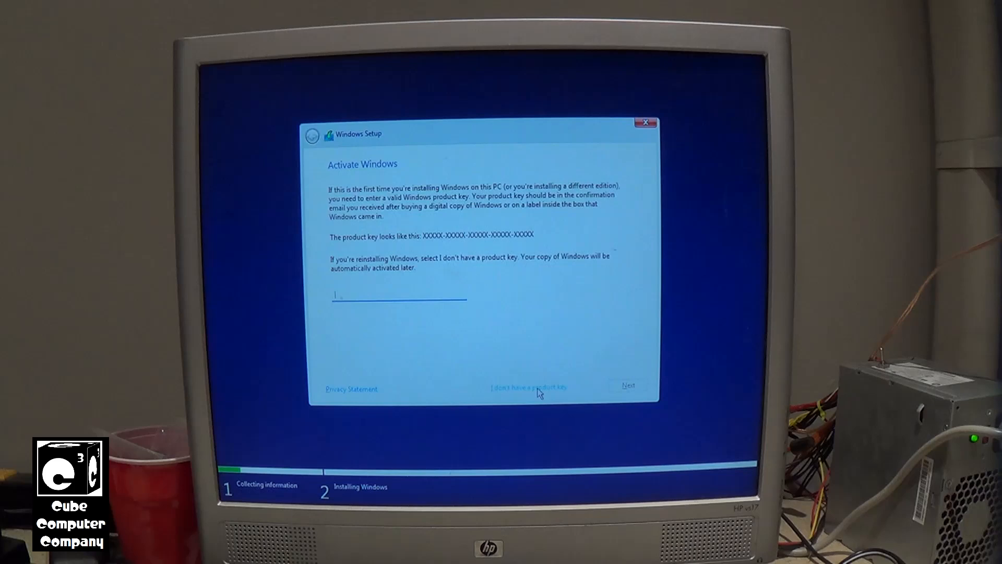
click(527, 387)
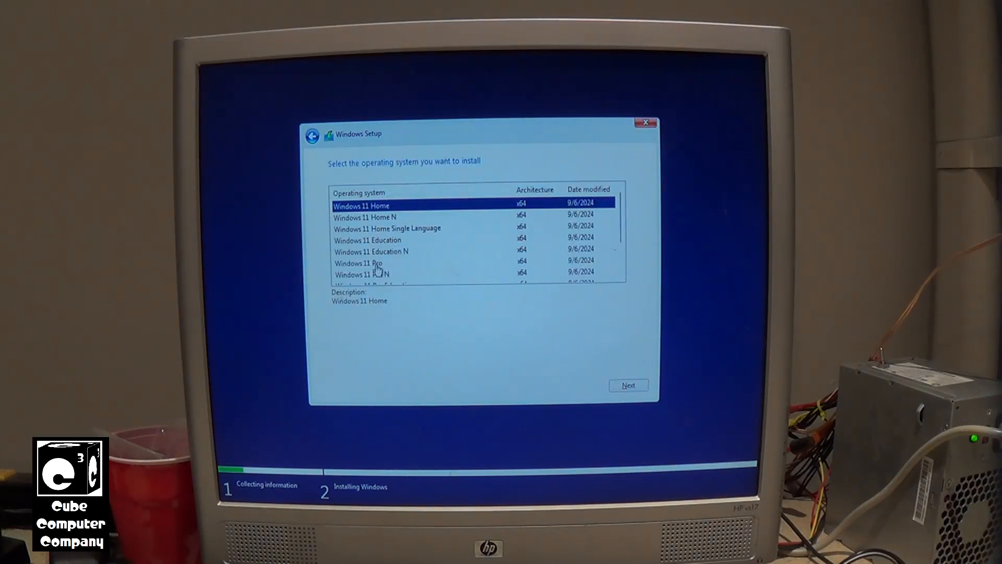
click(359, 263)
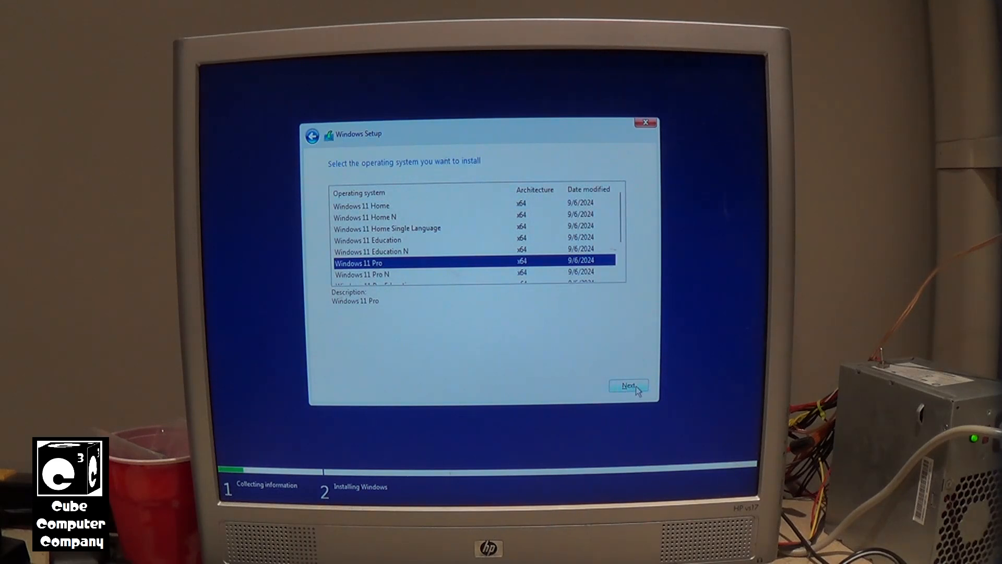
click(628, 385)
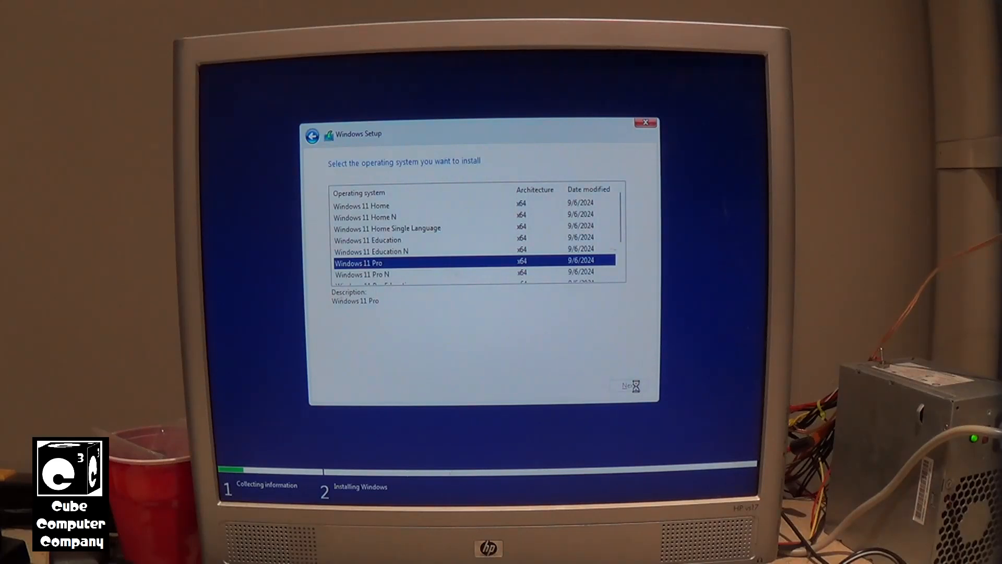
Accept the Microsoft Software License Terms and continue to the installation type choice.
click(629, 387)
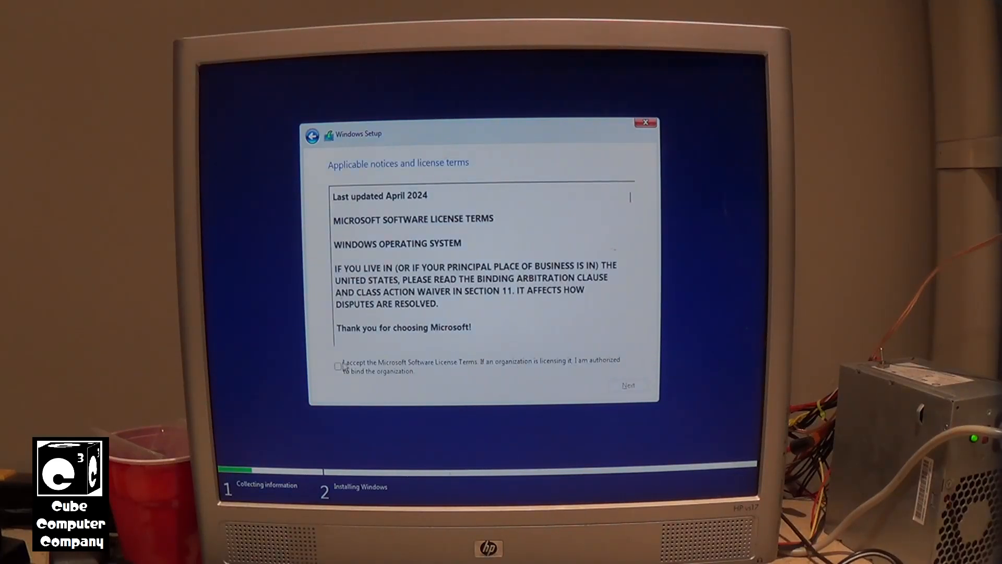
click(339, 365)
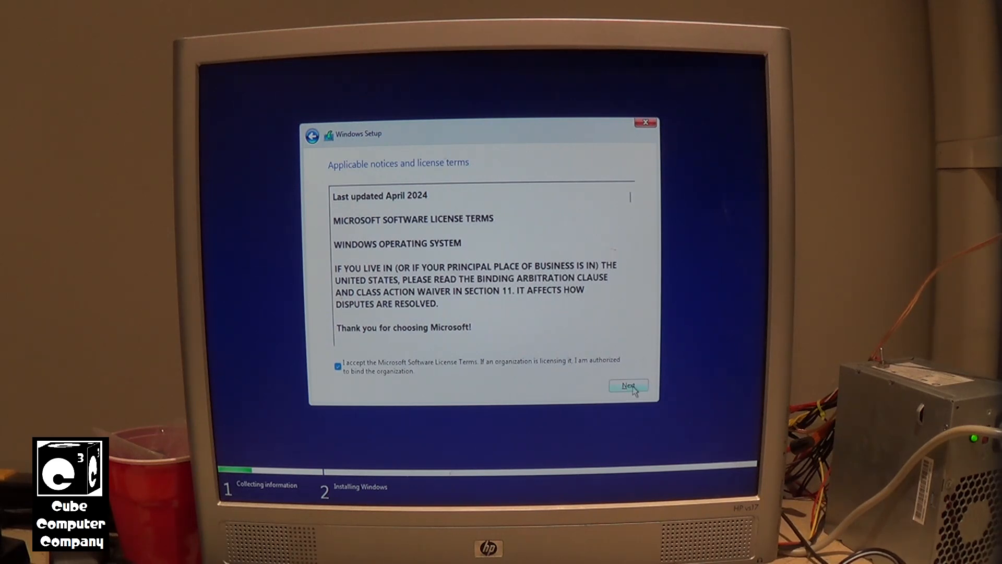
click(629, 385)
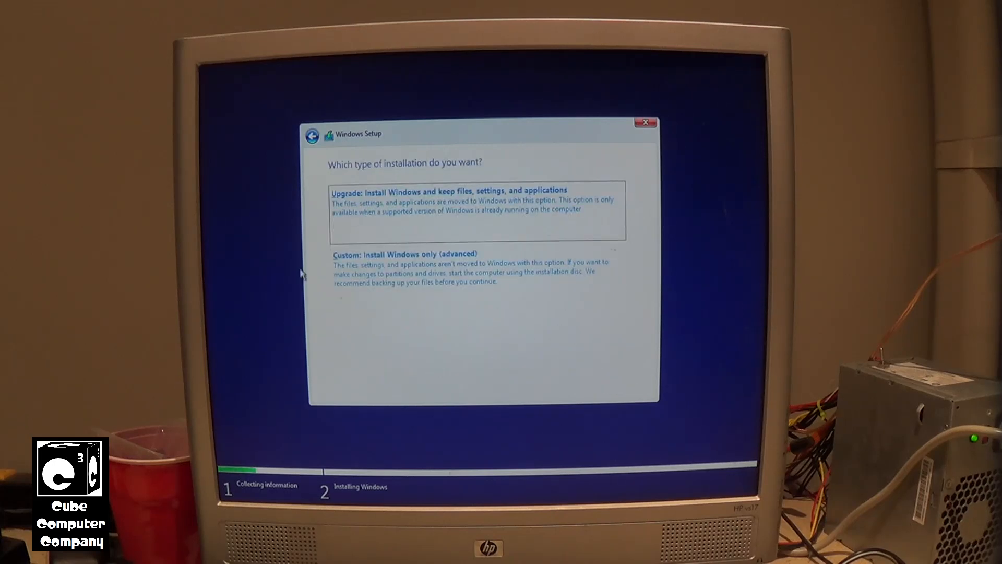
Choose a custom install and delete the 100 MB system, 16 MB reserved and 232 GB primary partitions.
click(403, 254)
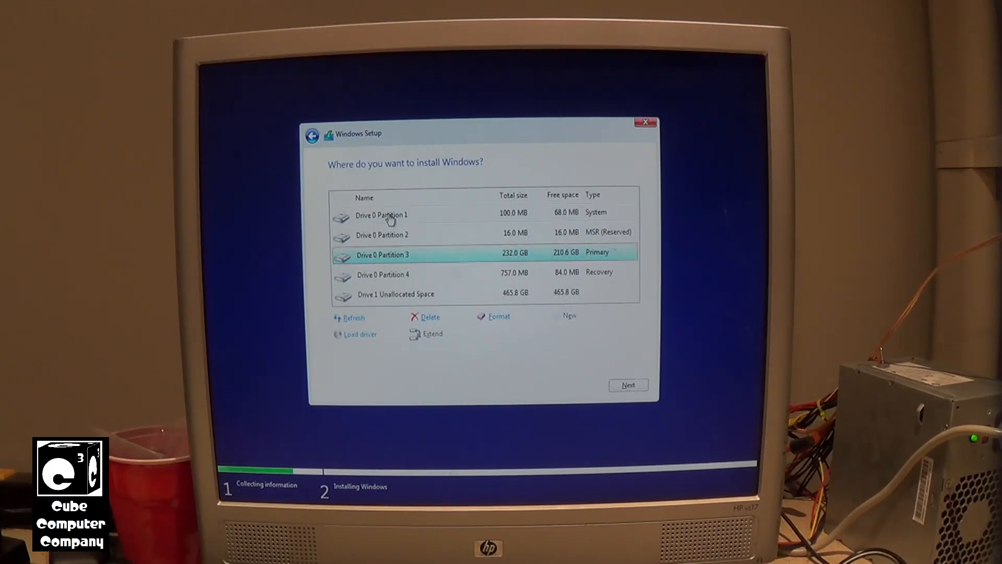
click(429, 318)
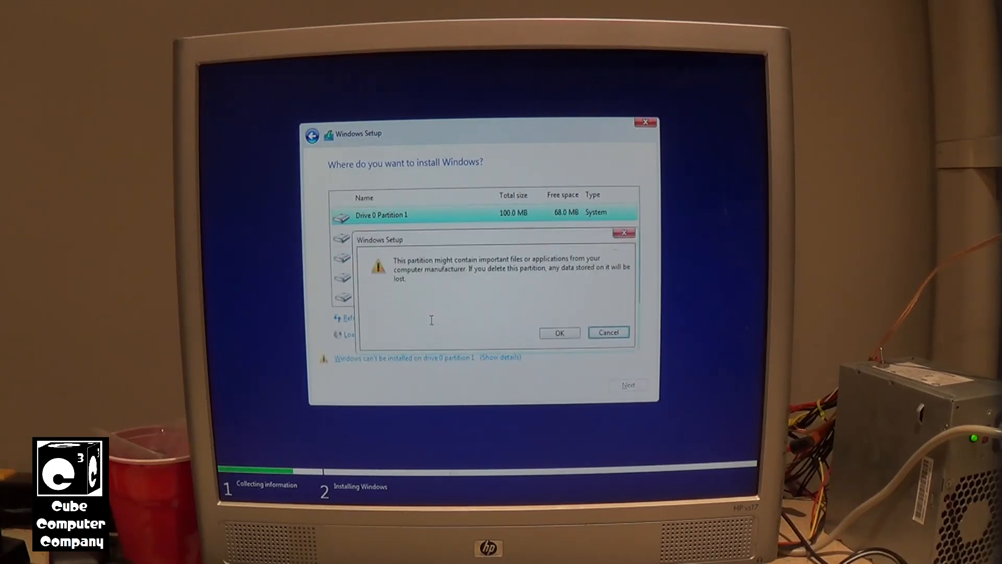
click(559, 332)
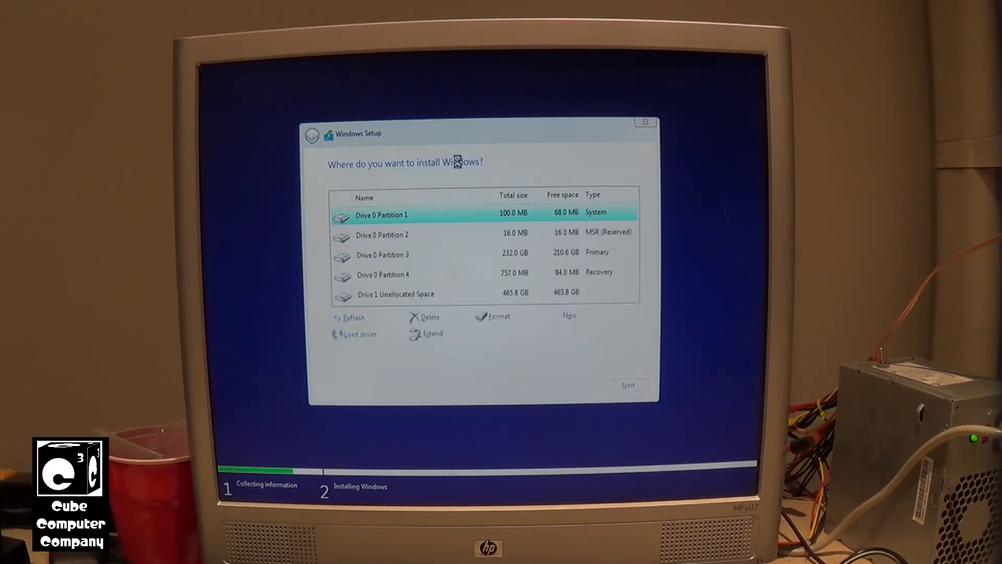
click(426, 317)
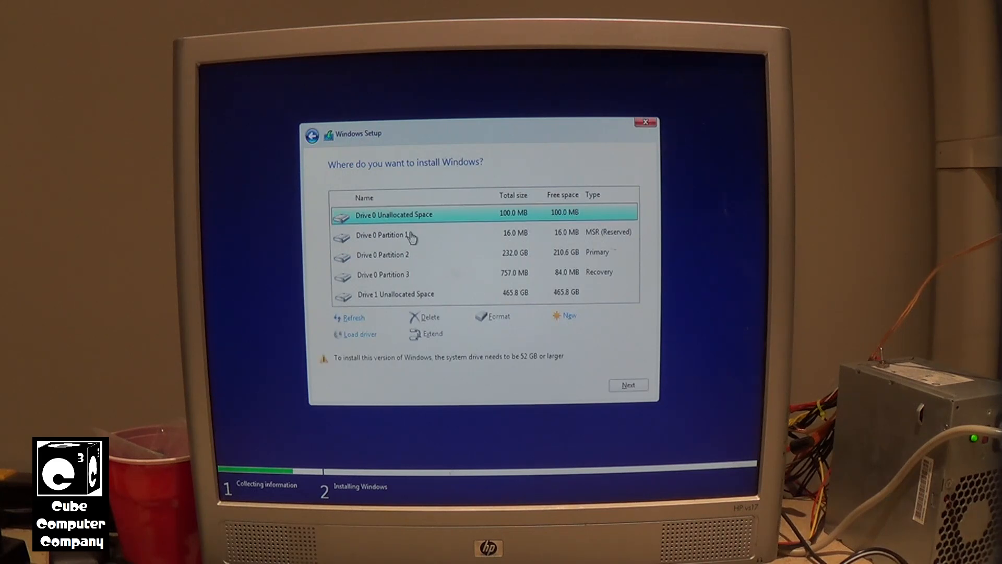
click(429, 317)
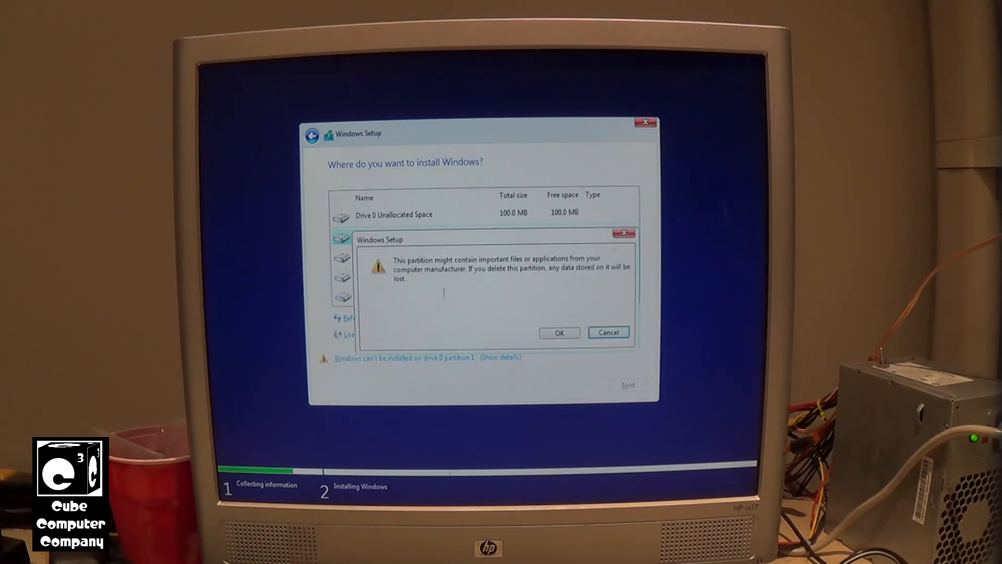
click(559, 332)
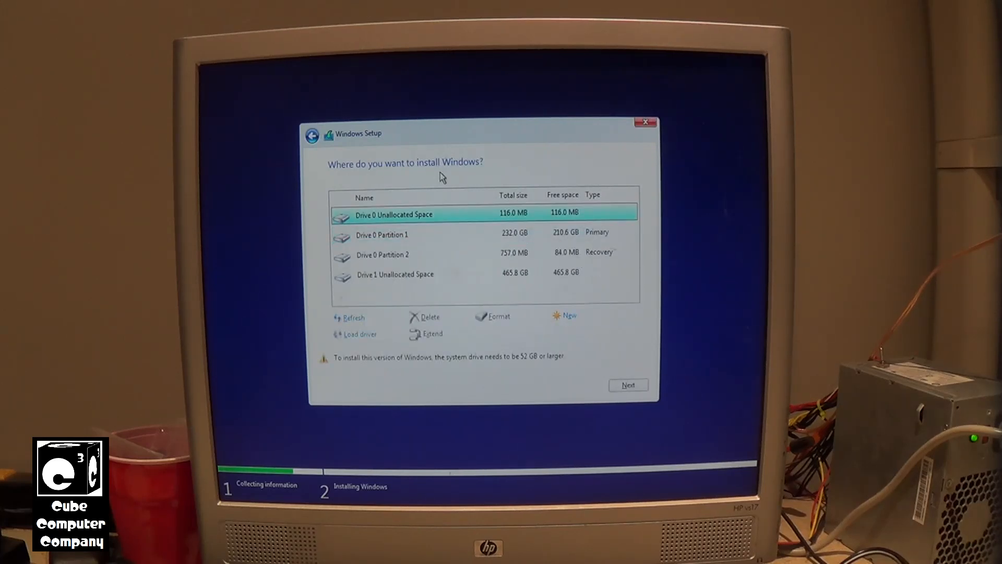
click(382, 234)
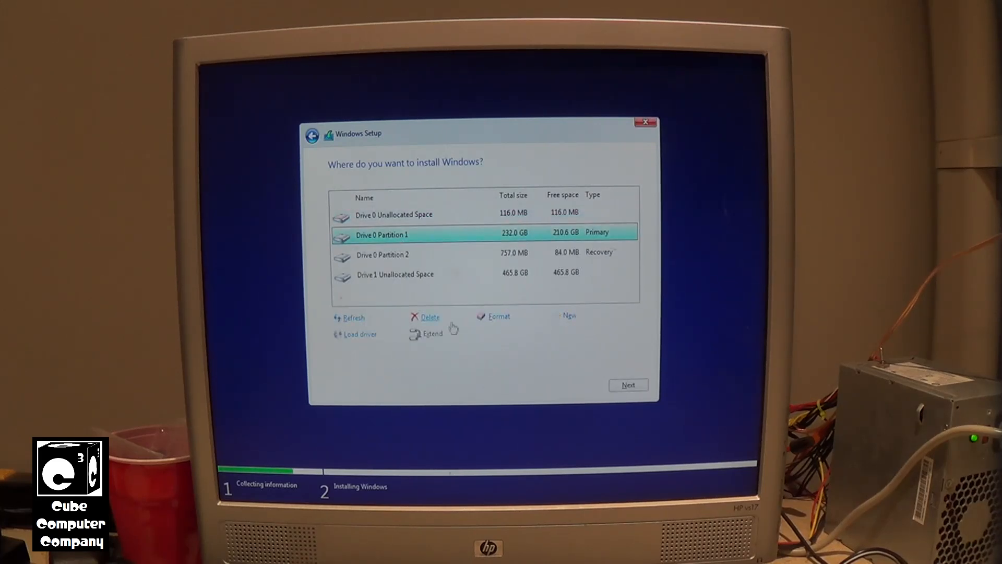
click(429, 317)
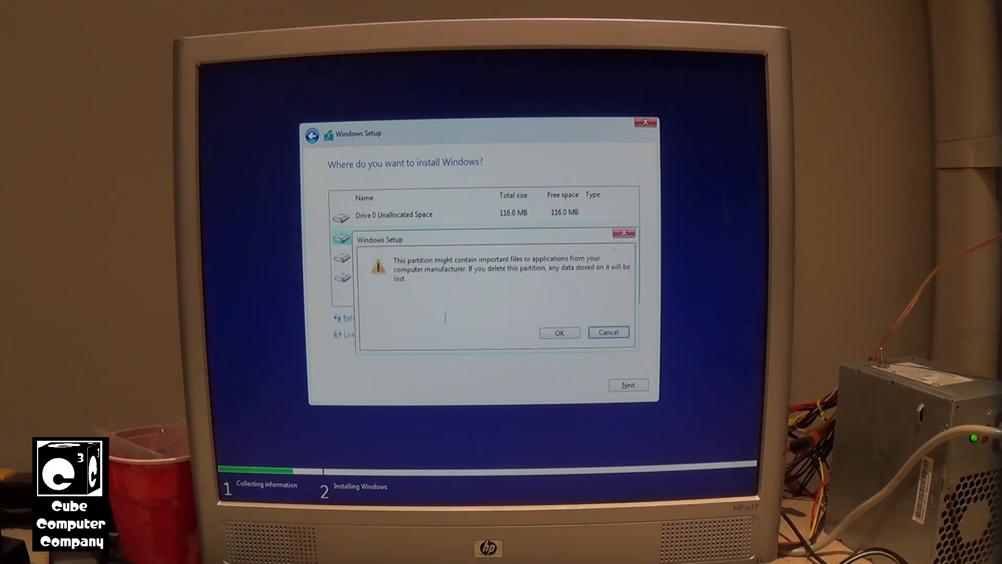
click(558, 332)
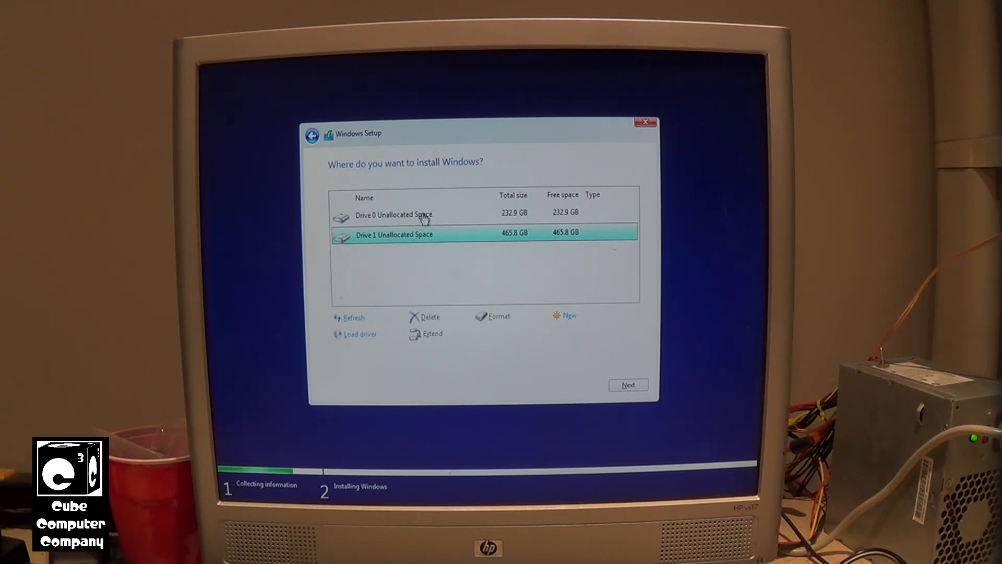
Create a full-size 232.8 GB partition on Drive 0's unallocated space and begin installing Windows on it.
click(395, 214)
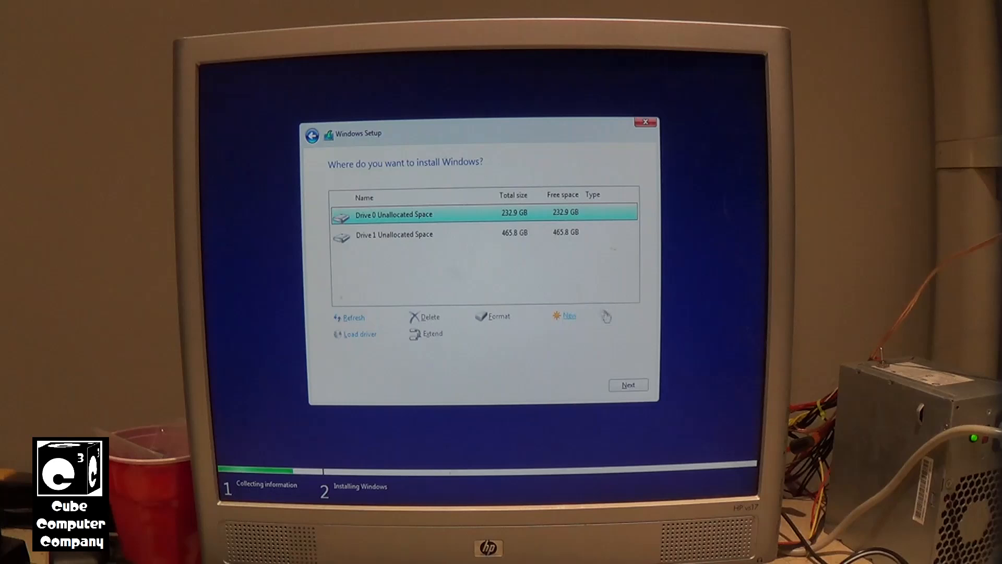
click(569, 315)
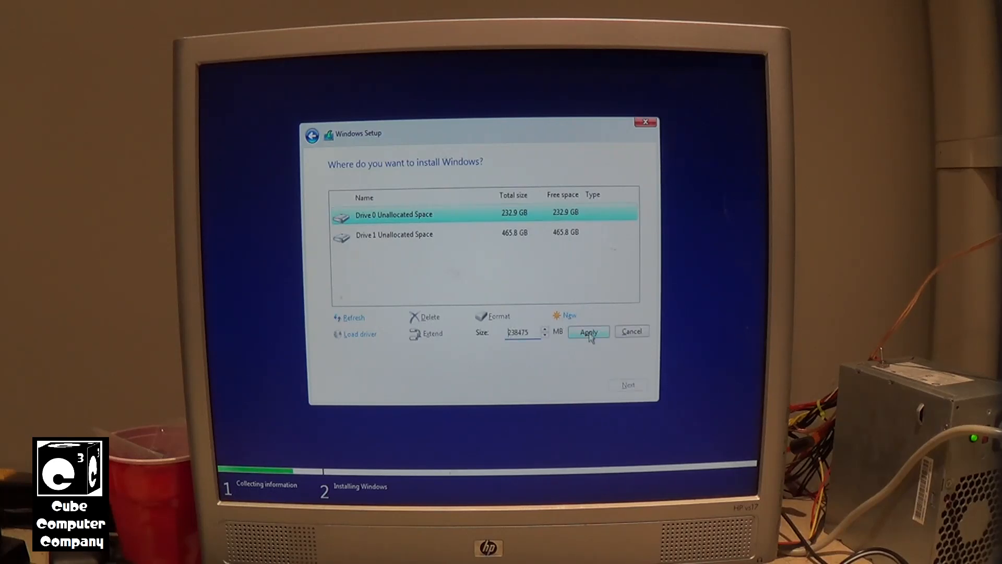
click(587, 332)
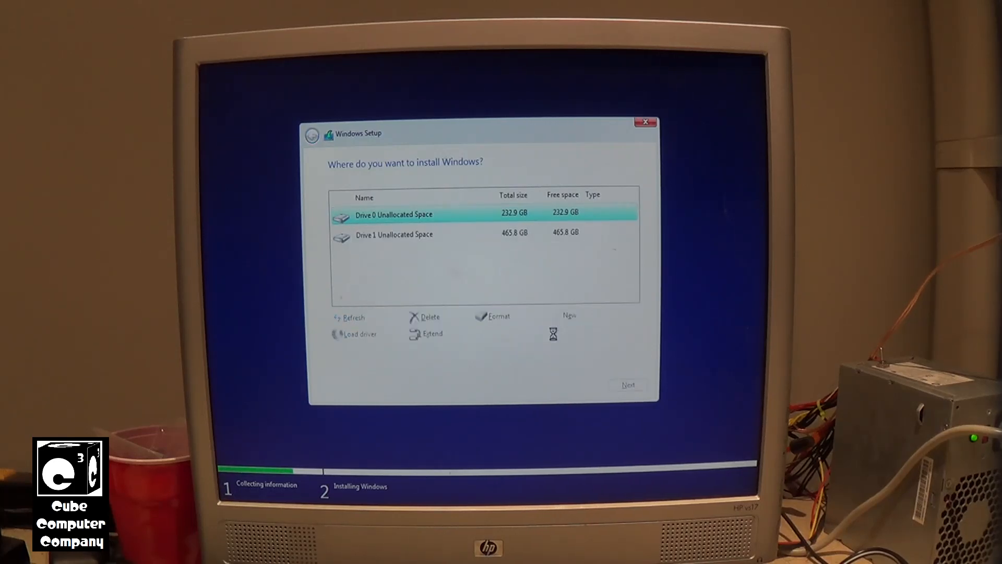
click(568, 316)
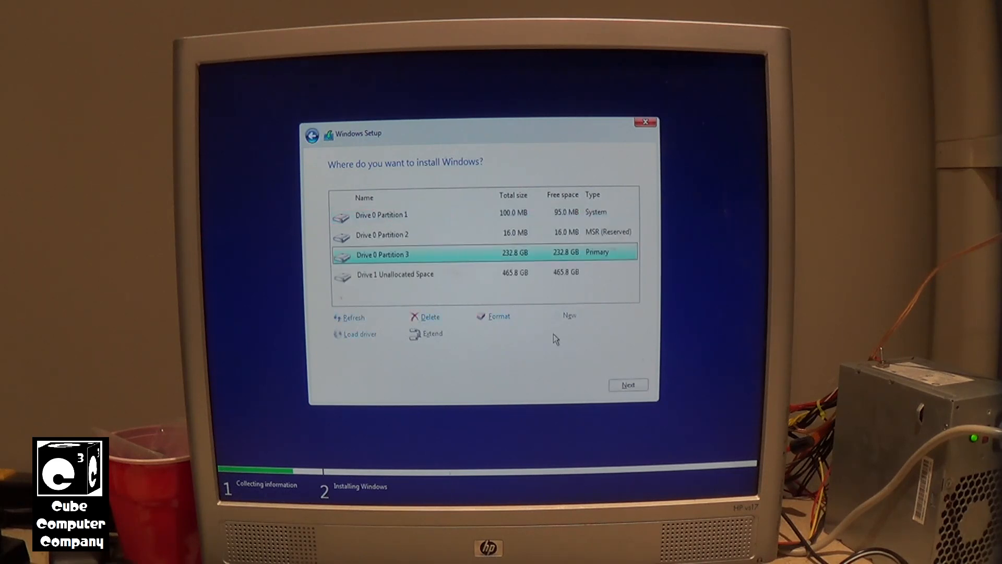
click(628, 384)
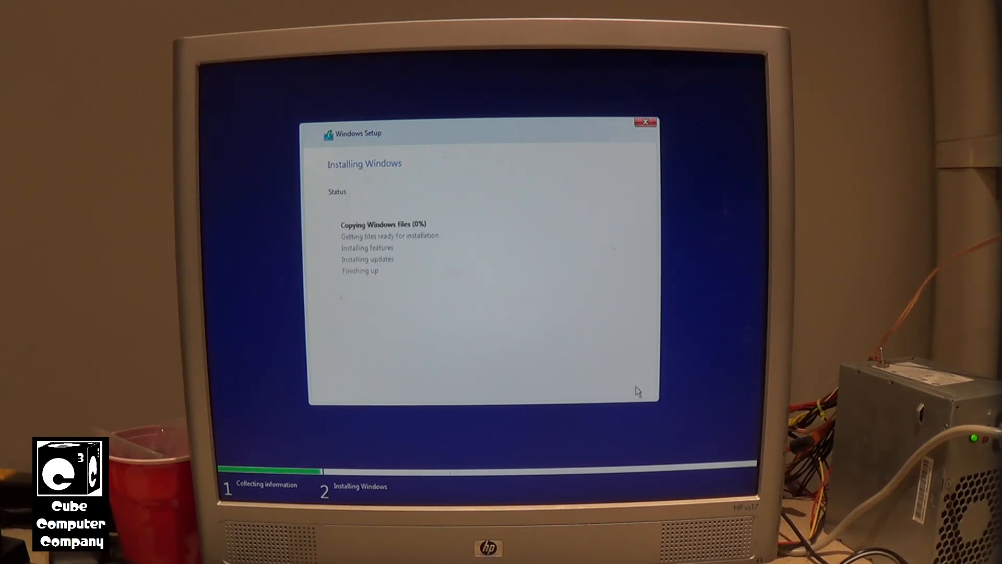
mouse_move(705, 148)
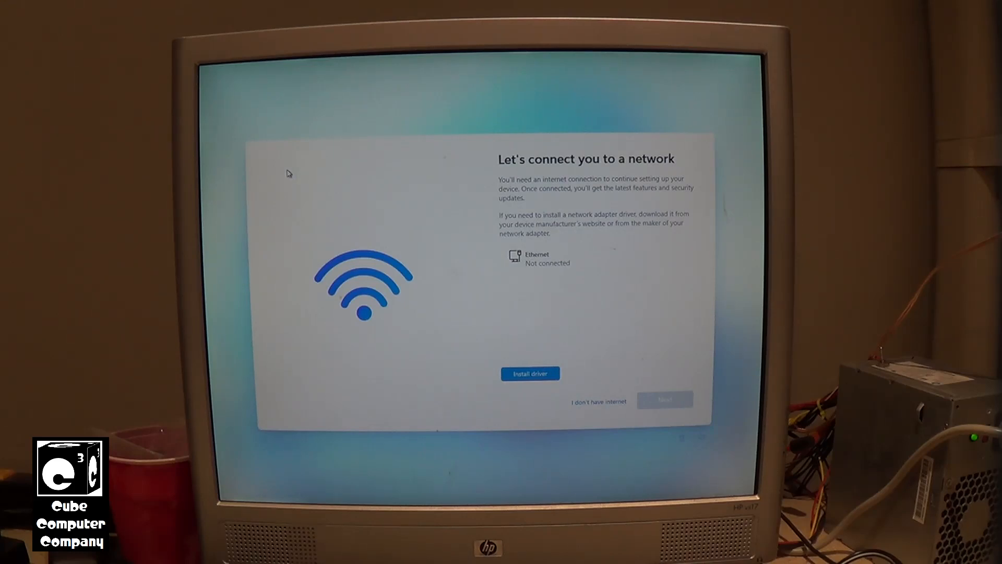
mouse_move(707, 335)
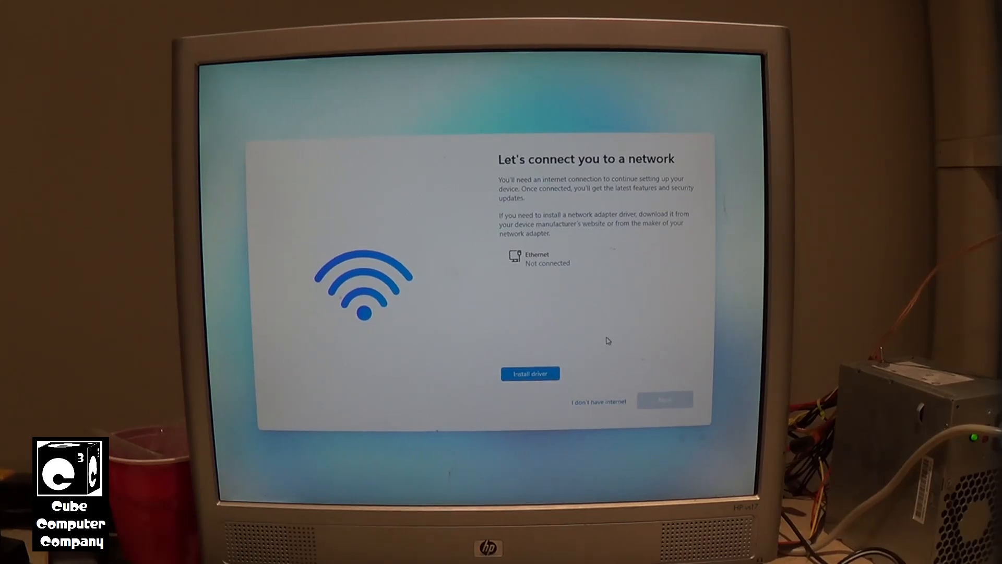
mouse_move(618, 258)
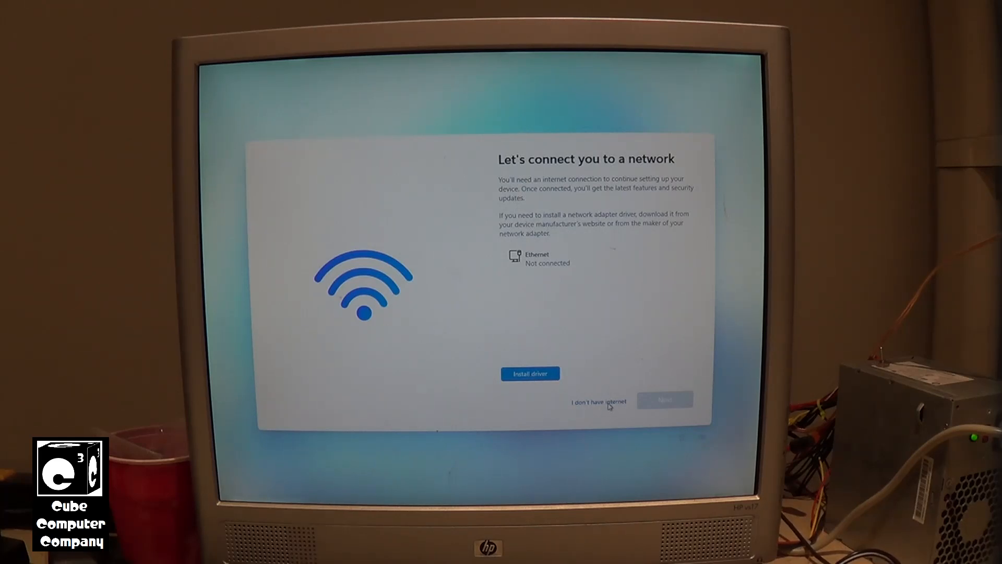
Continue setup without an internet connection via 'I don't have internet'.
click(596, 401)
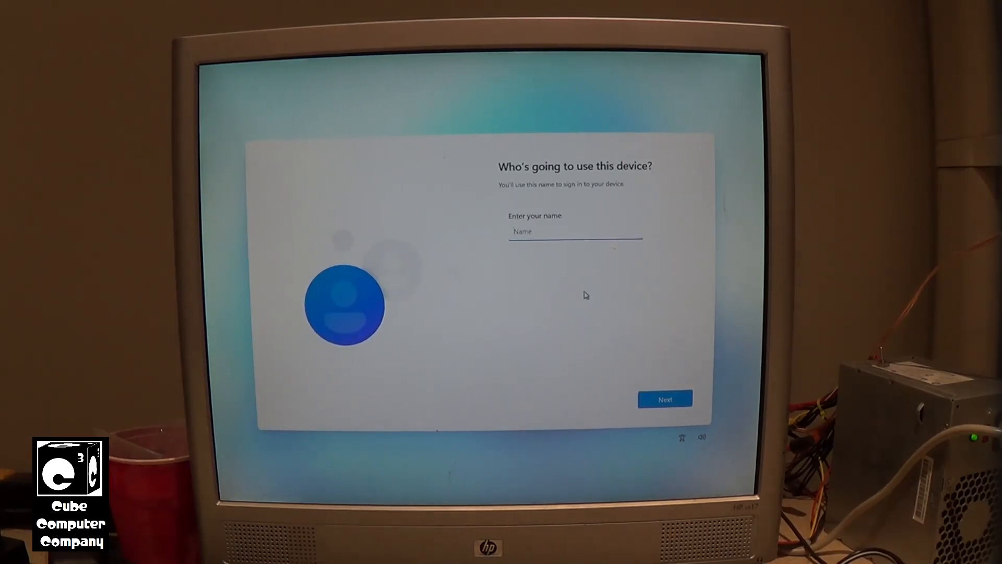
Name the local account 'Nck' and continue past the password page without setting one.
text(N)
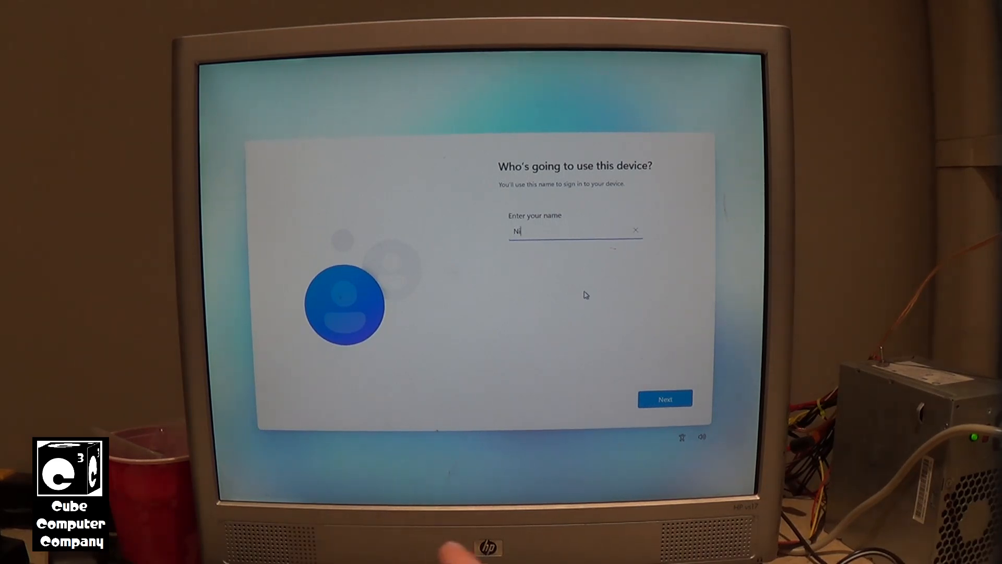
text(c)
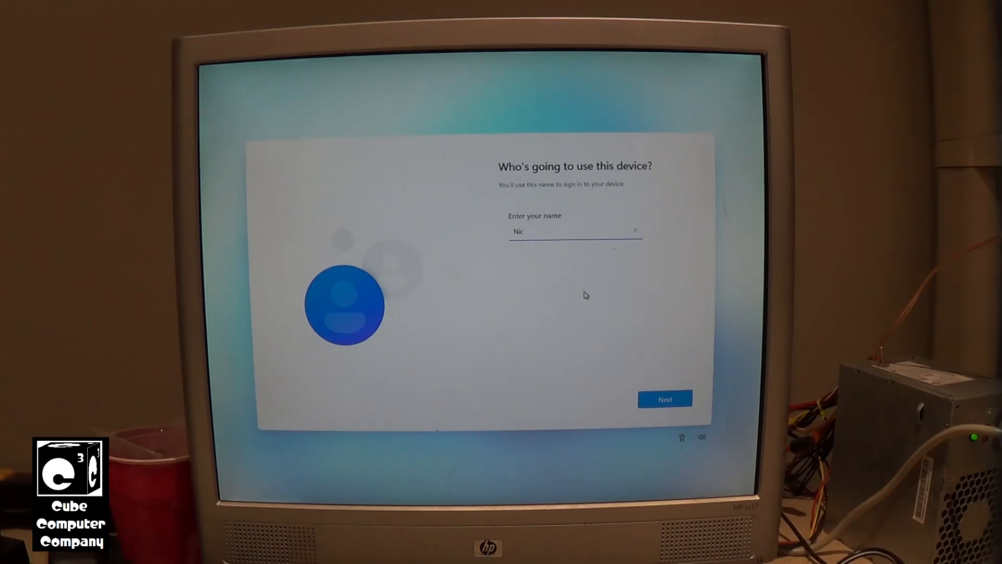
text(k)
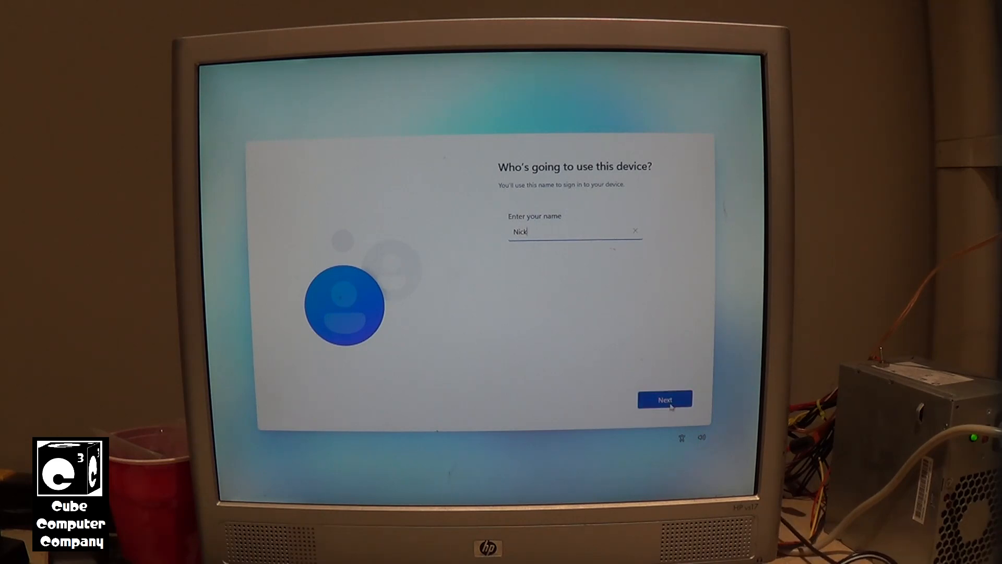
click(665, 399)
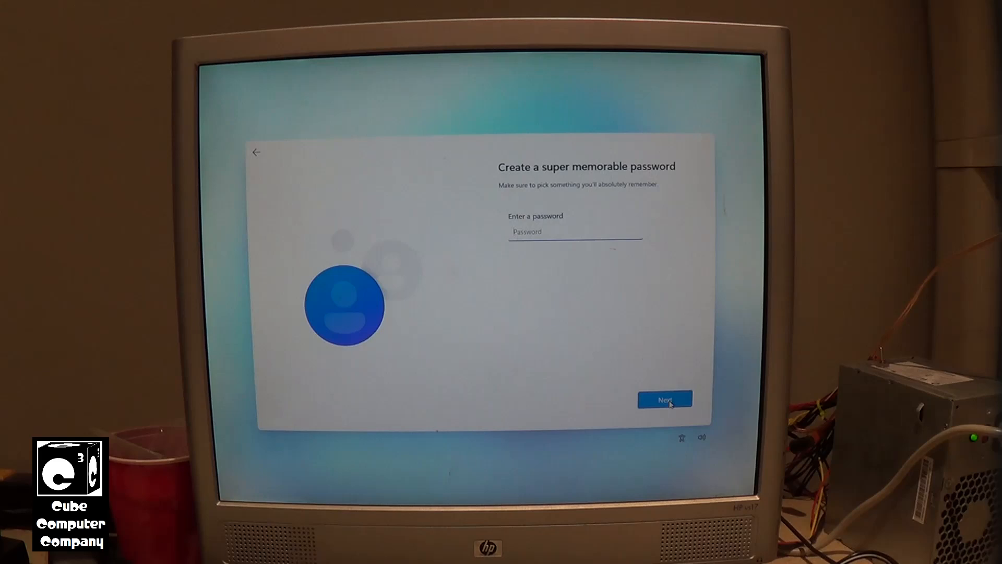
click(664, 400)
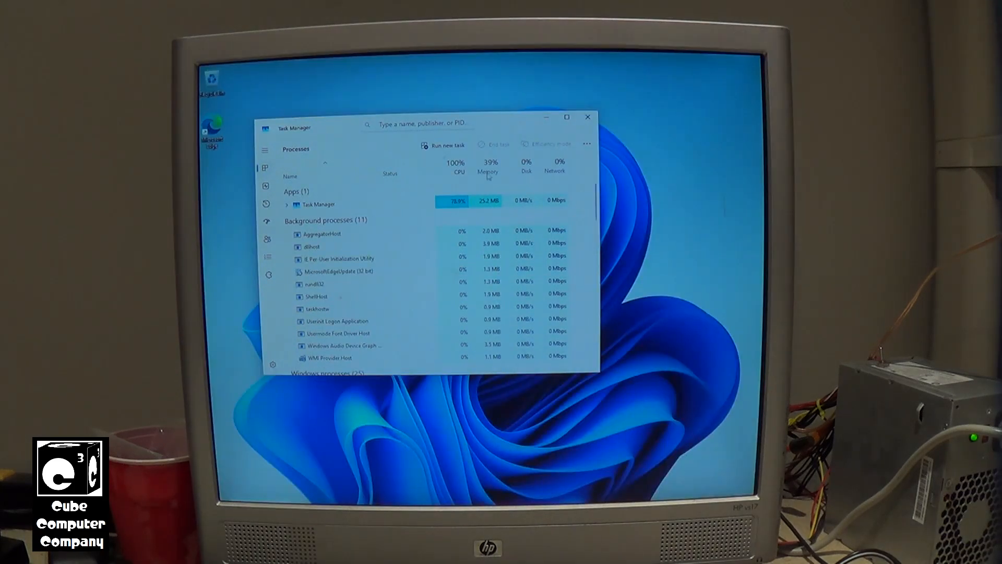
Close Task Manager so the freshly set-up desktop is left showing.
click(586, 117)
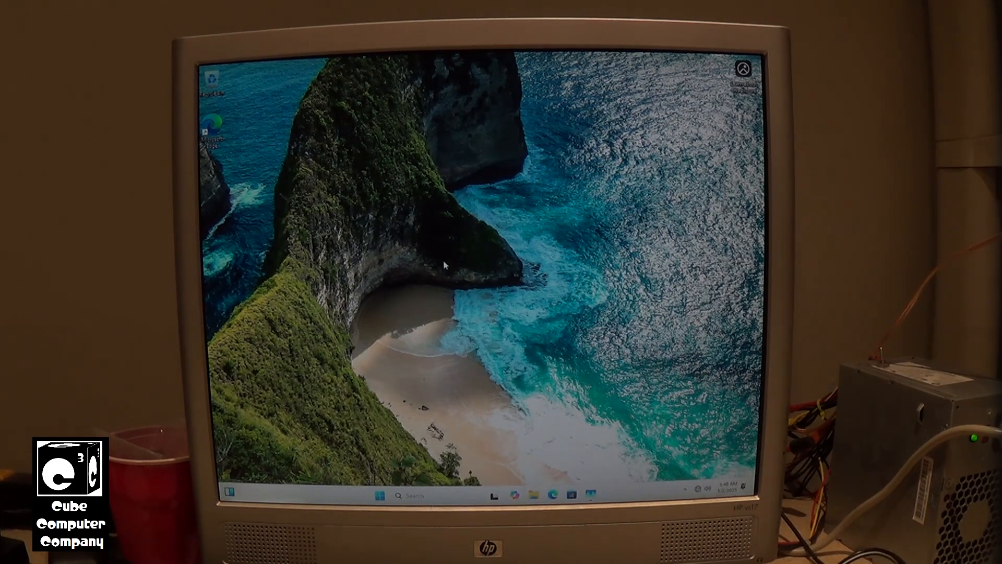
Navigate Start › Settings › System › About to show the AMD A6, 4 GB RAM, Windows 11 Pro 24H2 specs.
click(380, 495)
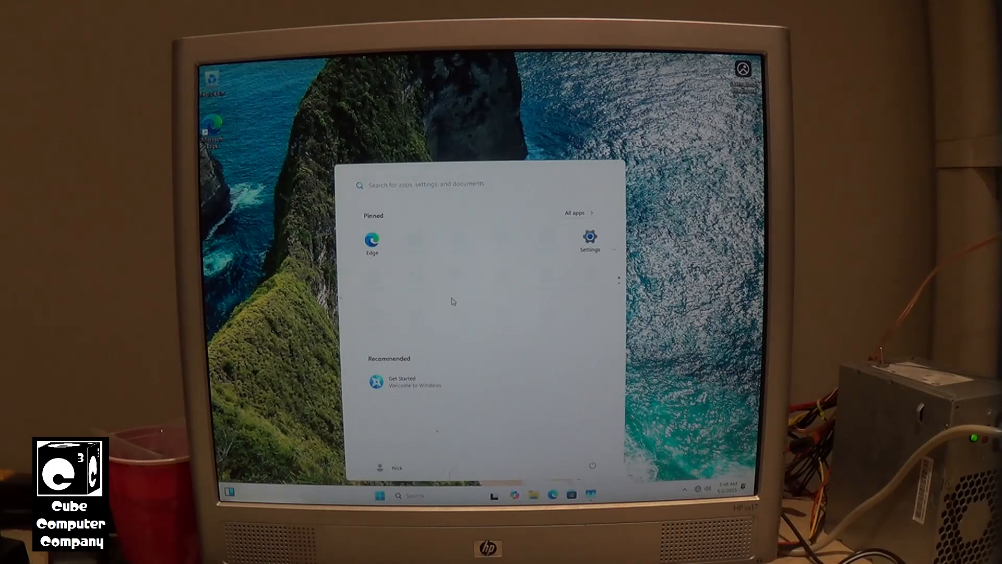
mouse_move(589, 237)
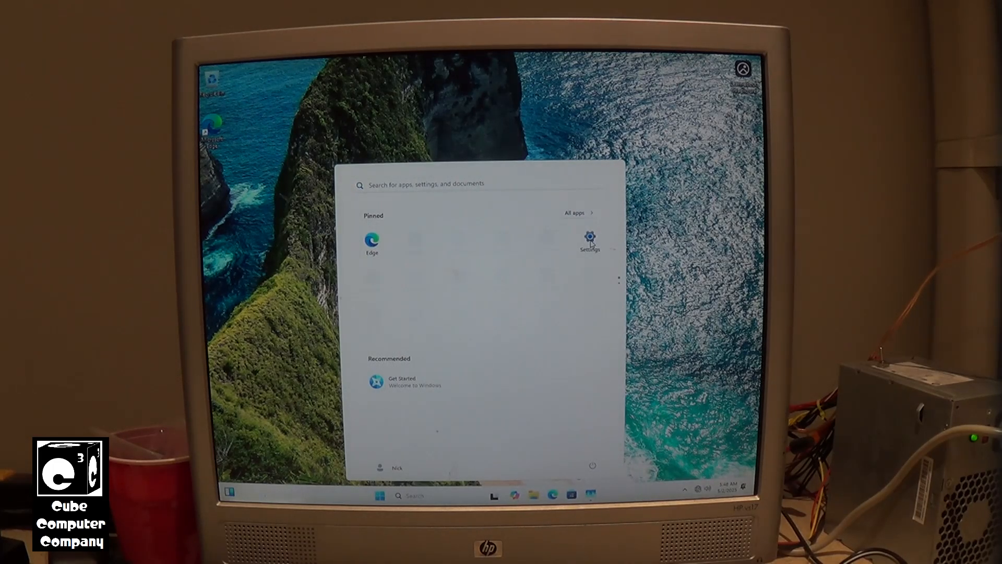
click(589, 238)
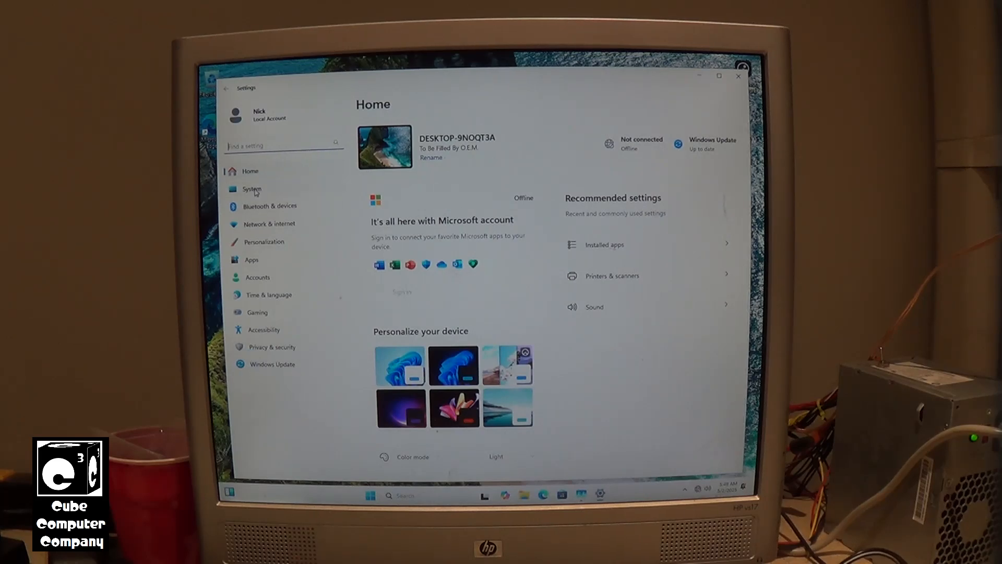
click(251, 189)
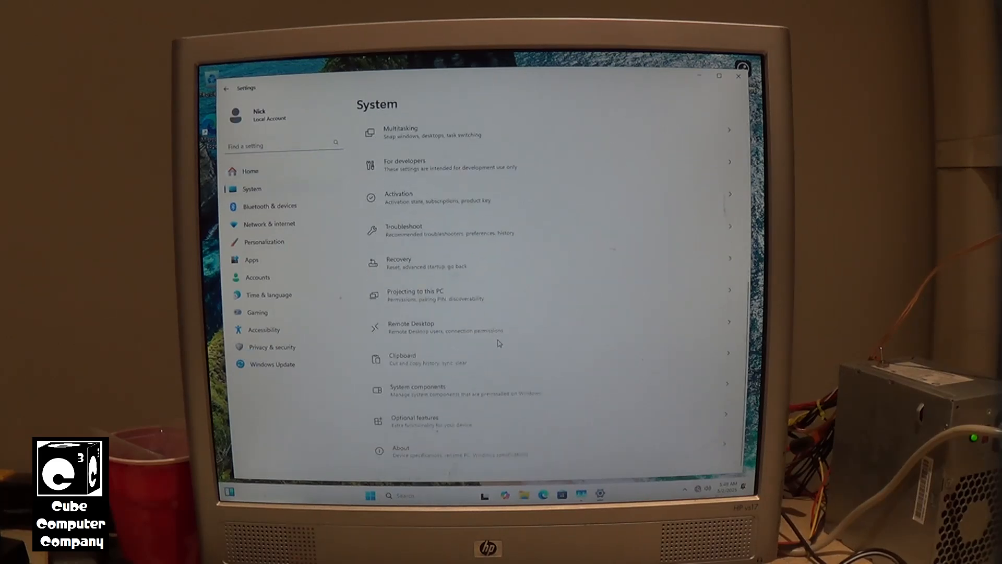
click(401, 450)
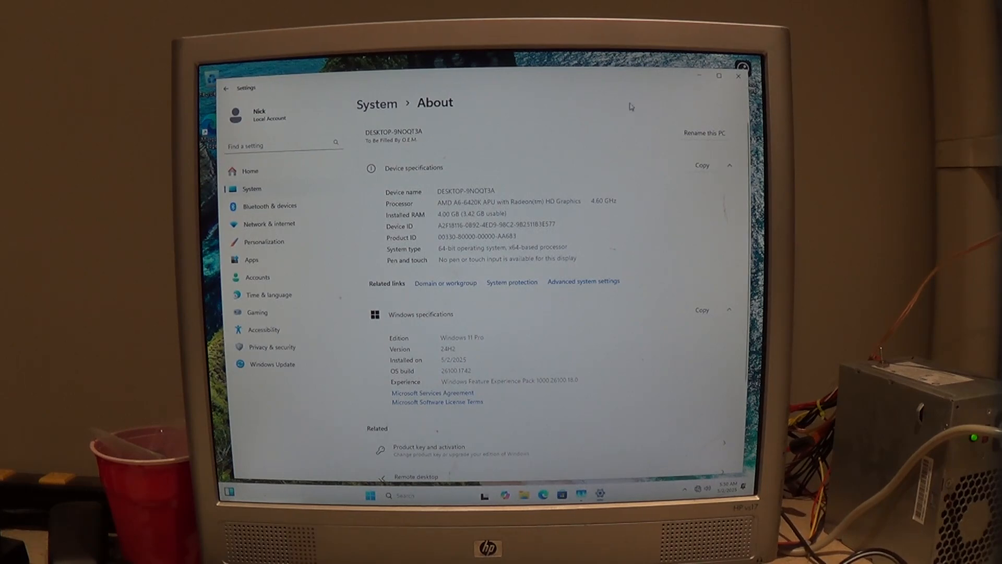
Set Cube Computer Channel notifications to All, then start the Windows 11 activation with a Windows 7 key video.
click(738, 76)
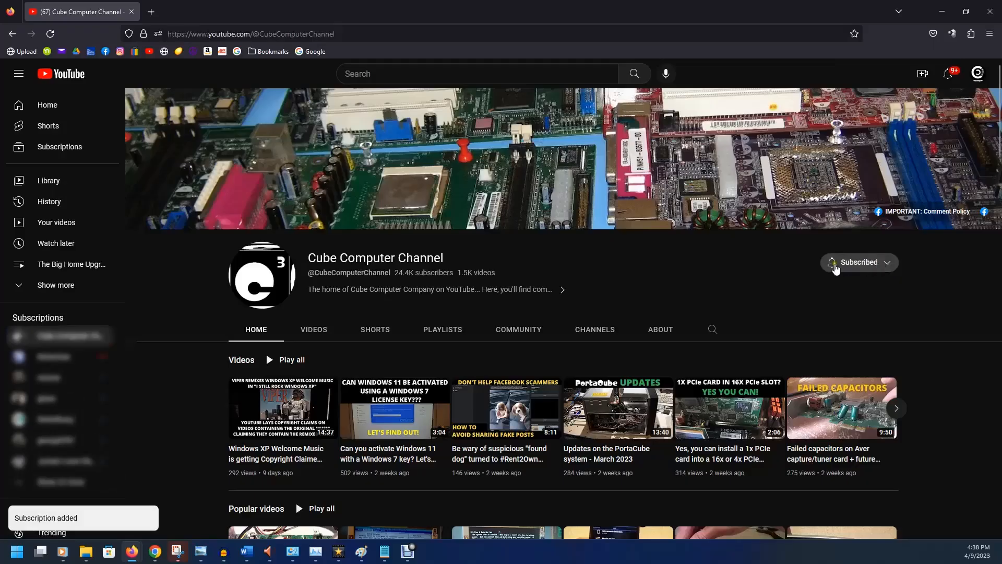
click(859, 263)
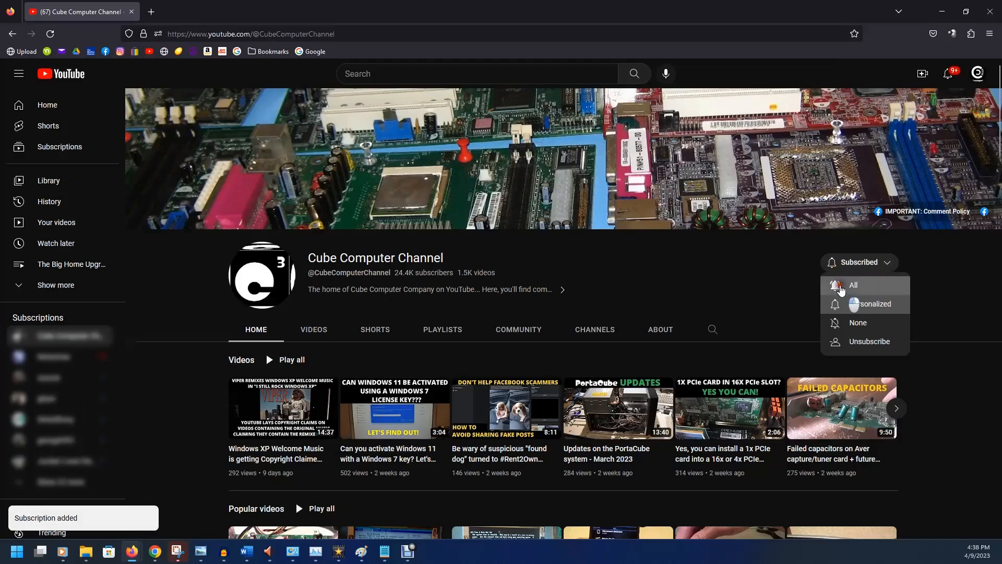
click(852, 285)
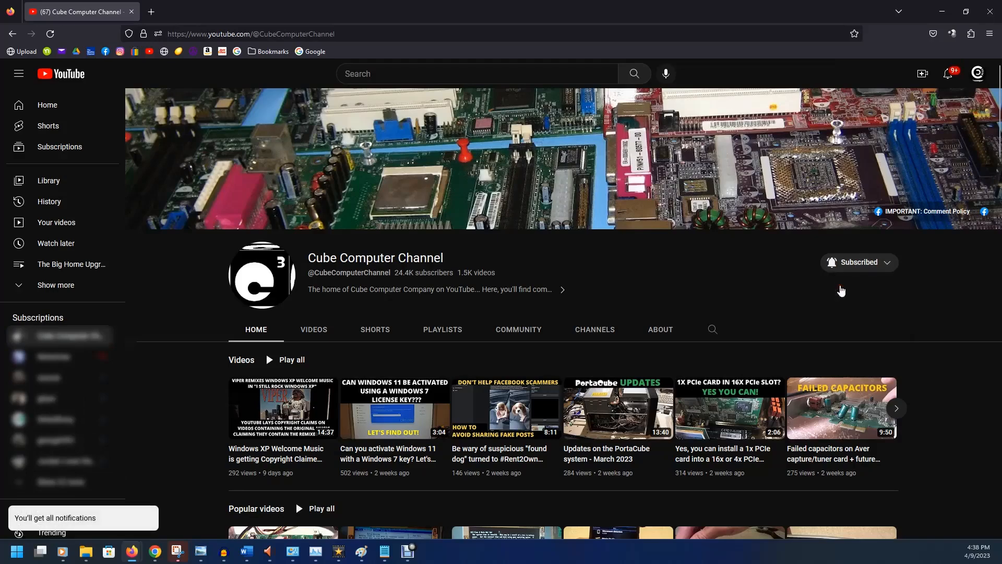
click(395, 409)
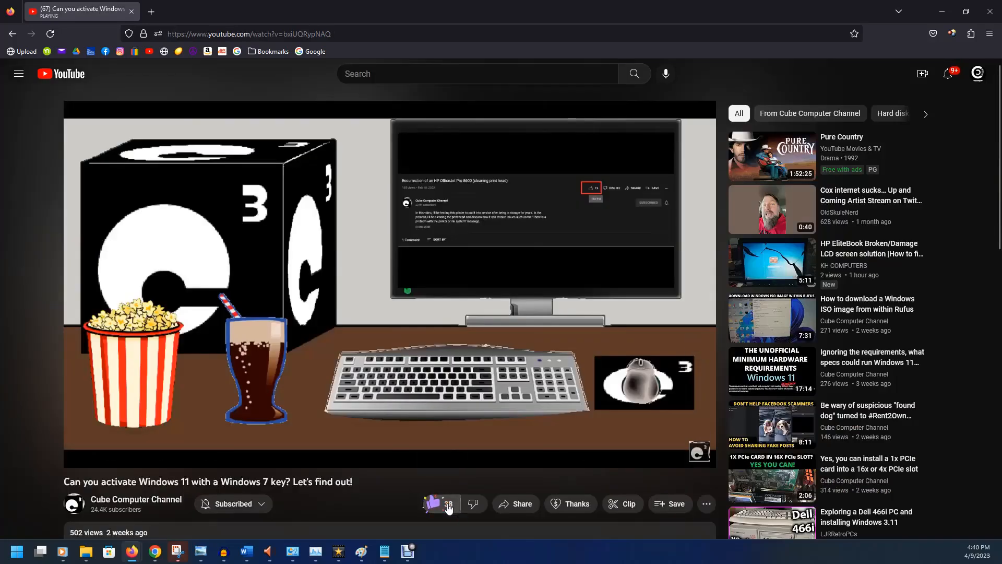